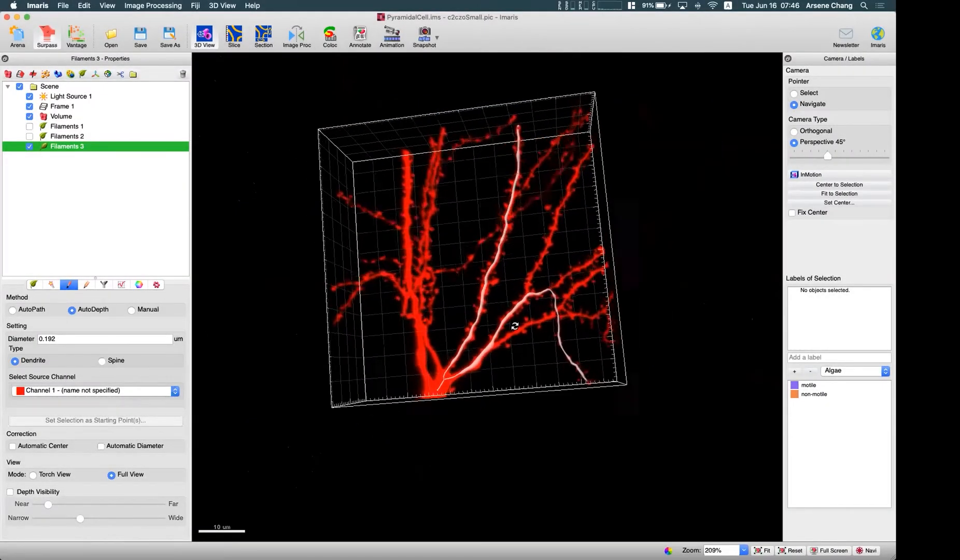
# Switch Filaments 3 tracing from AutoDepth to Manual, then to AutoPath.
pyautogui.click(131, 310)
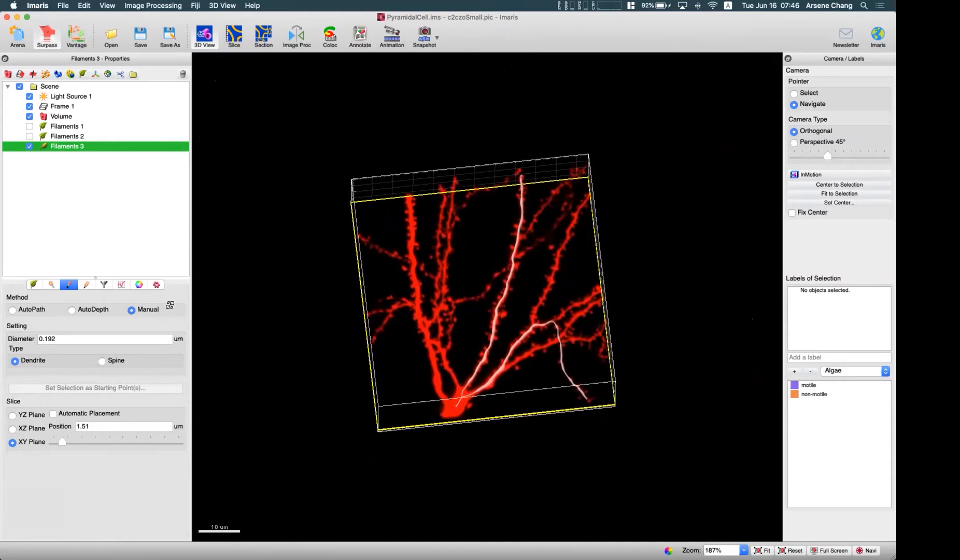
pyautogui.click(13, 310)
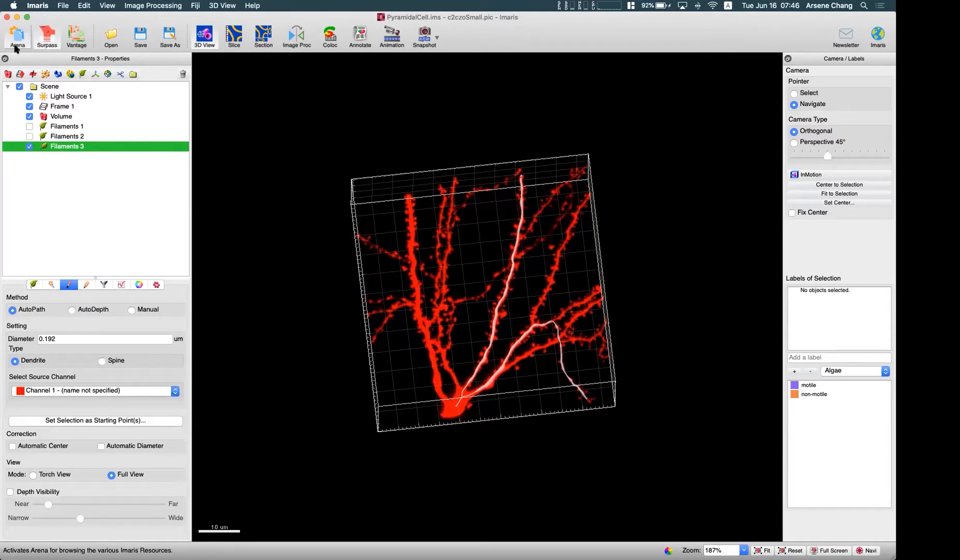
# Open the Torch_microglia-vasculature demo dataset from the Arena image library.
pyautogui.click(17, 37)
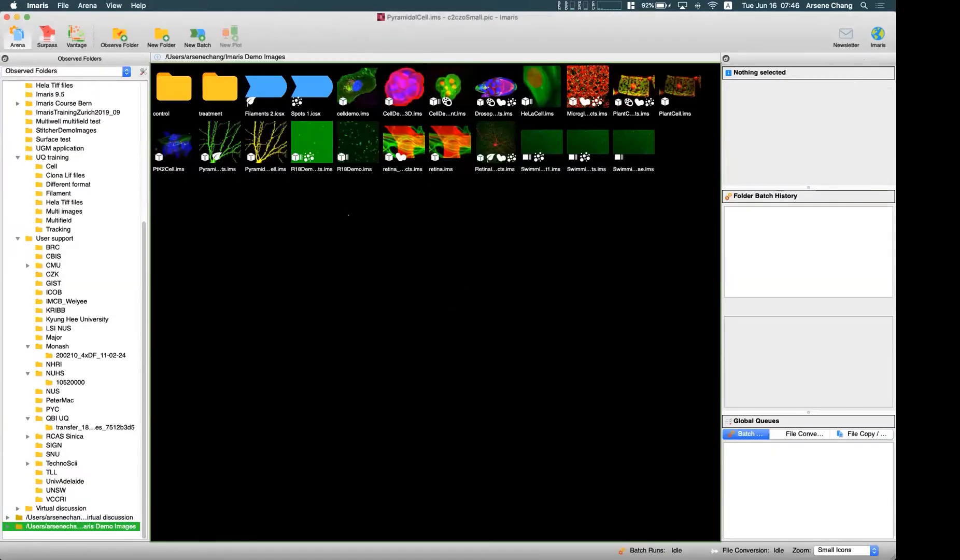
pyautogui.moveTo(60, 208)
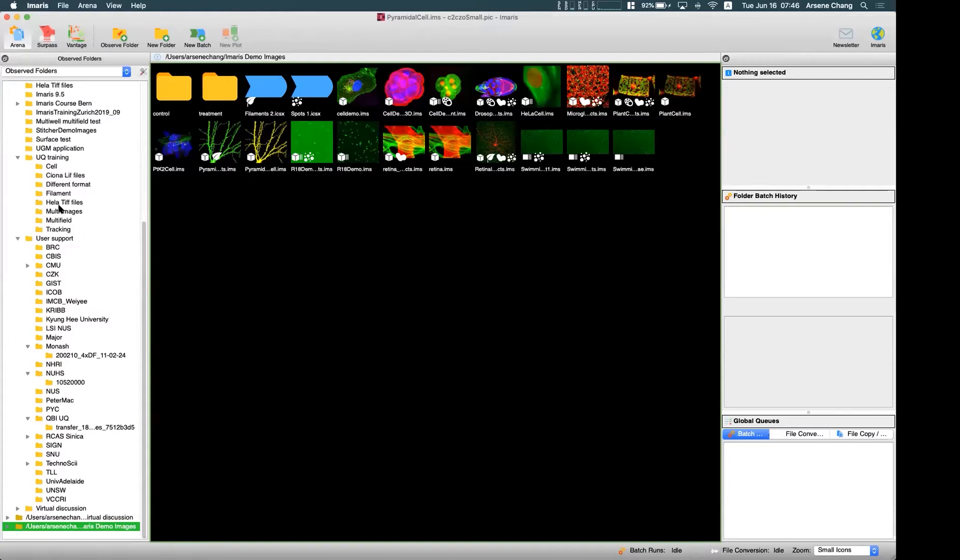
pyautogui.click(58, 192)
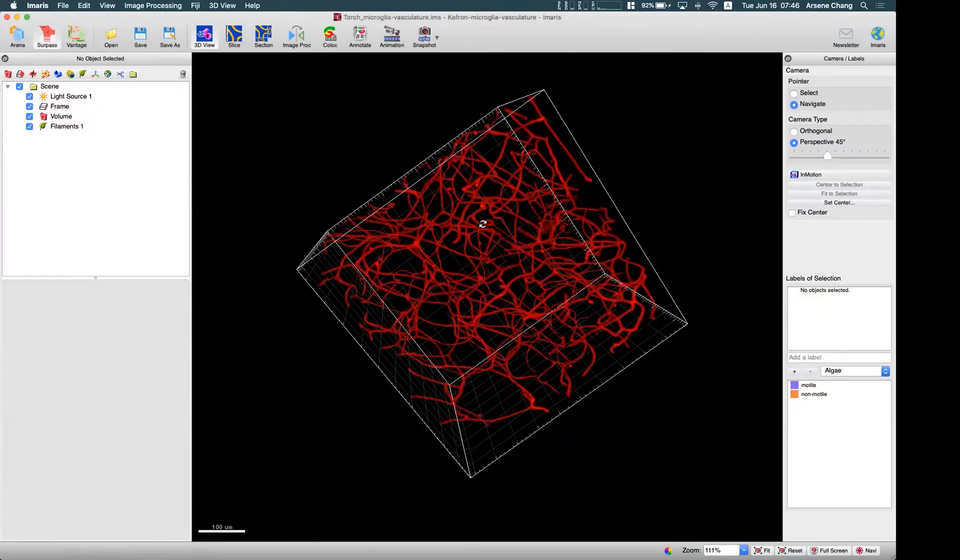
# Hide the green cy2 channel and rotate the red vessel volume to a new angle.
pyautogui.click(66, 126)
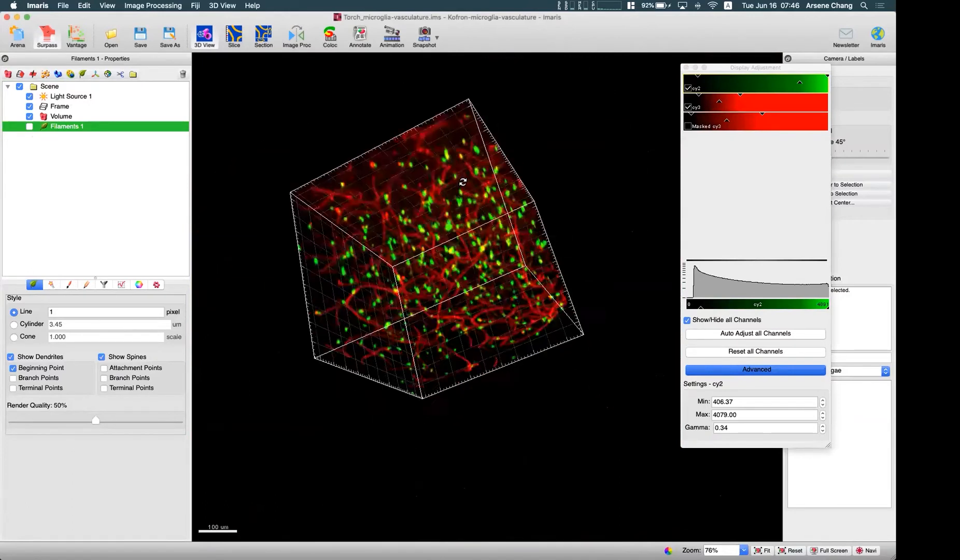
pyautogui.click(688, 87)
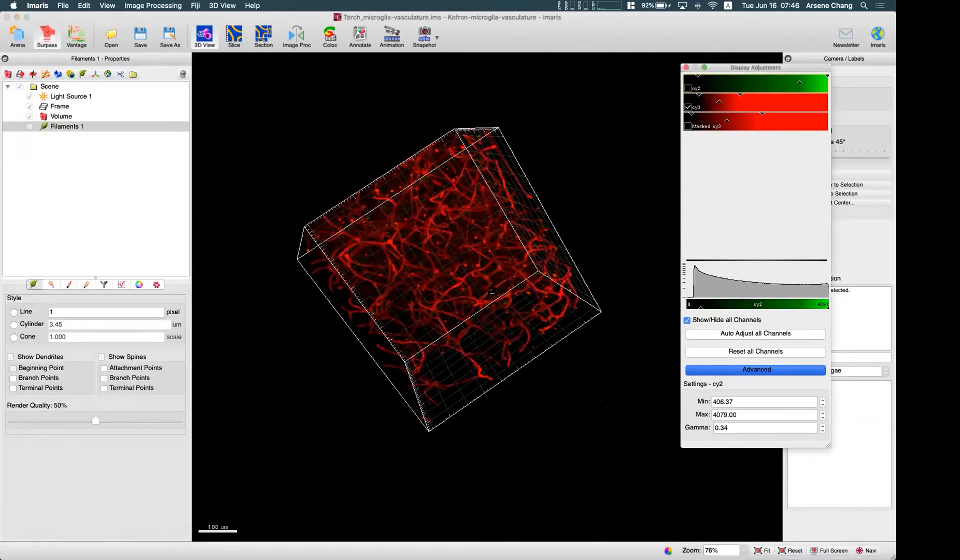
pyautogui.click(67, 126)
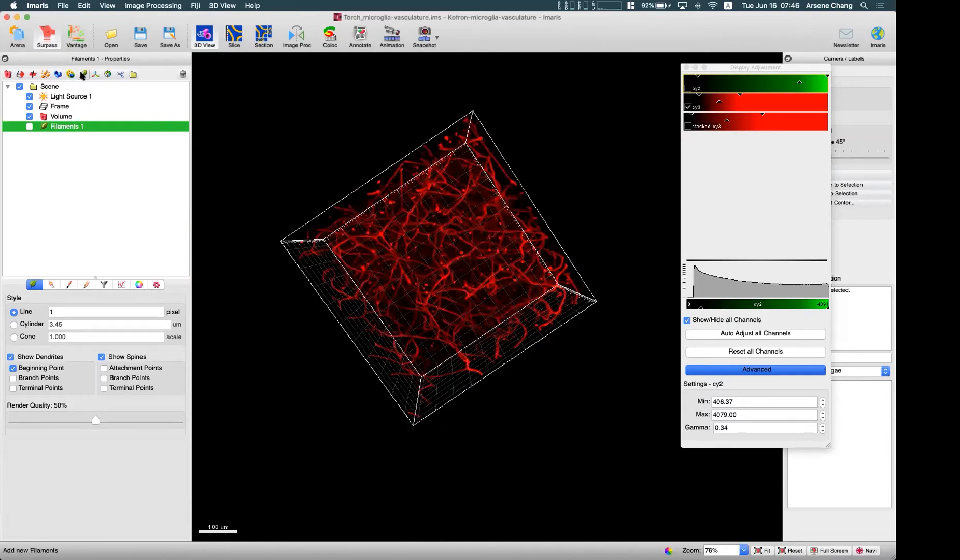
pyautogui.moveTo(446, 263); pyautogui.dragTo(533, 283)
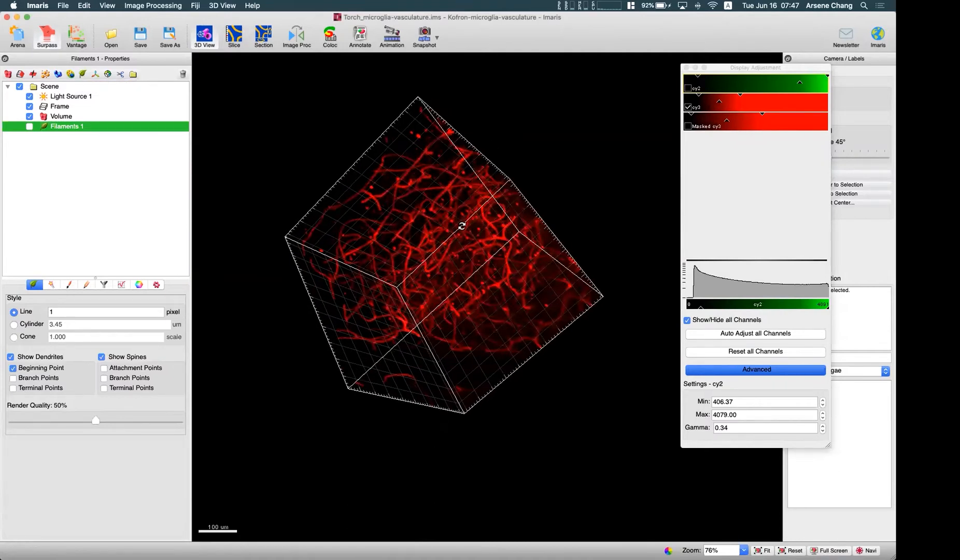
pyautogui.moveTo(462, 225); pyautogui.dragTo(347, 206)
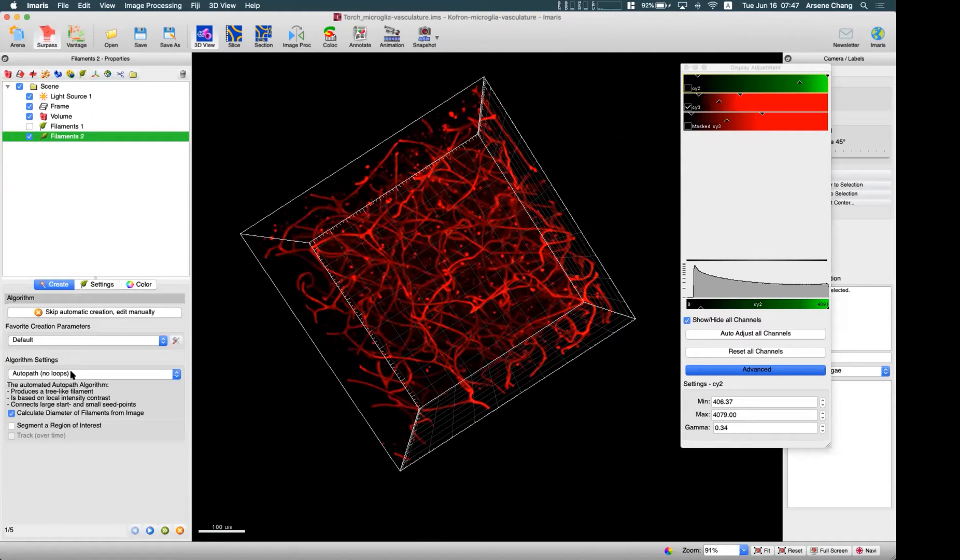
# Choose the Threshold (loops) algorithm for Filaments 2 and move to step 2.
pyautogui.click(92, 373)
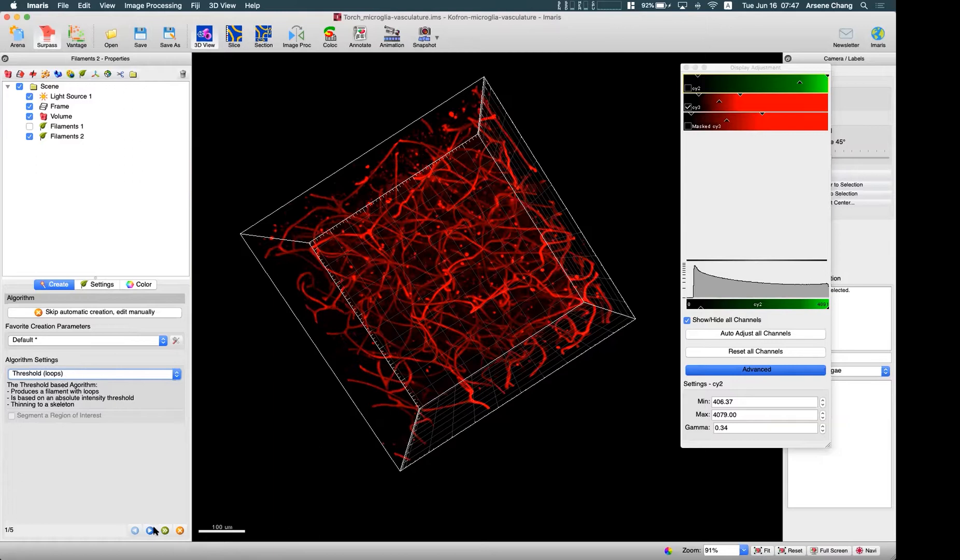
pyautogui.click(164, 531)
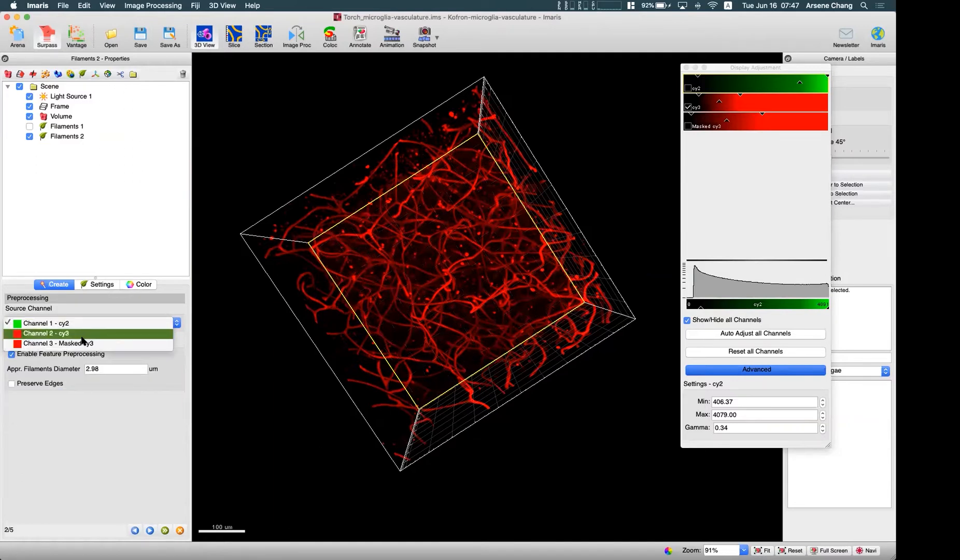
pyautogui.click(46, 324)
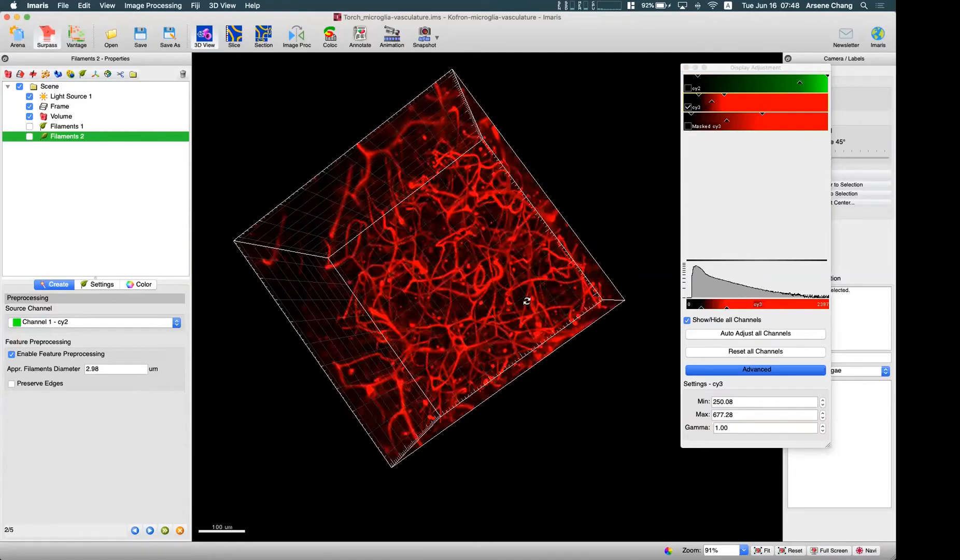
# Show the Masked cy3 channel and rotate the vessel volume to inspect it.
pyautogui.moveTo(527, 301); pyautogui.dragTo(396, 218)
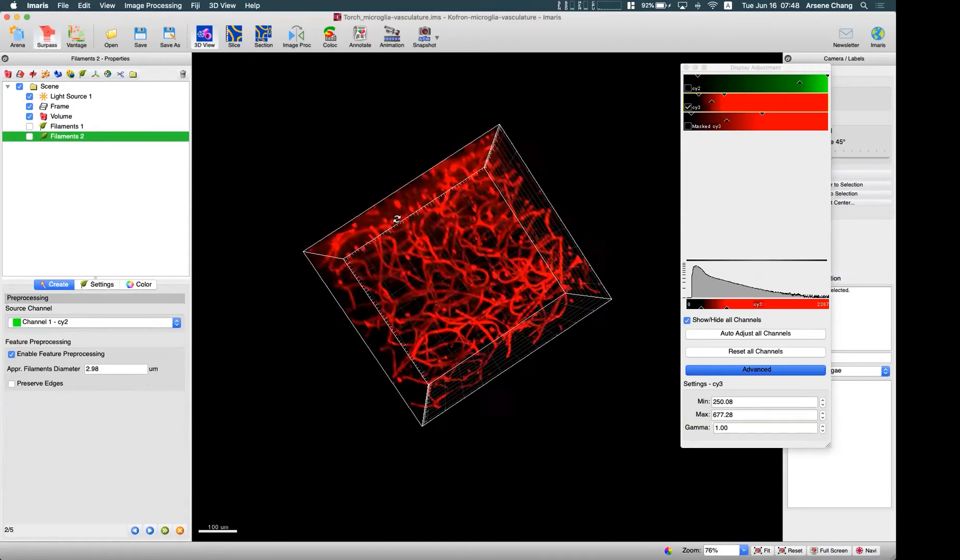
pyautogui.moveTo(396, 219); pyautogui.dragTo(450, 158)
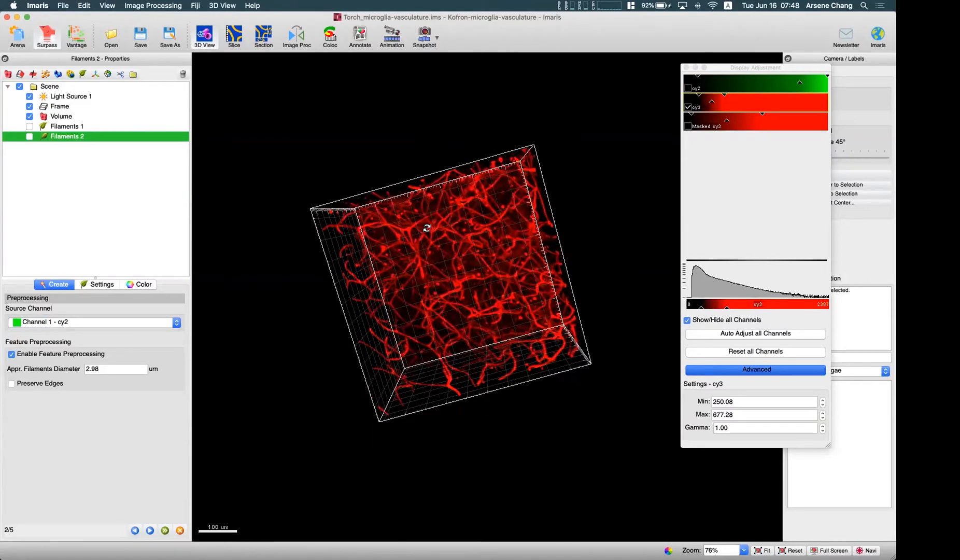
pyautogui.moveTo(427, 229); pyautogui.dragTo(601, 153)
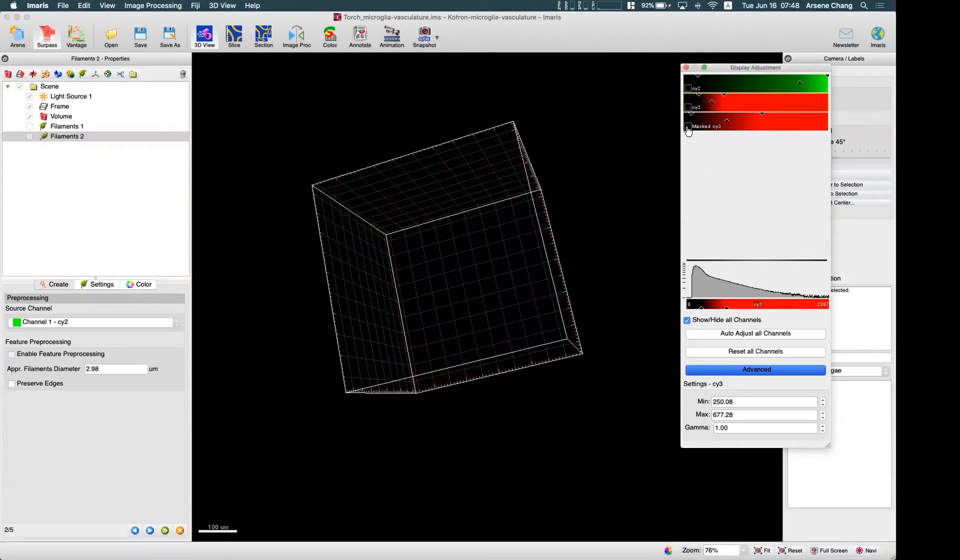
pyautogui.click(686, 127)
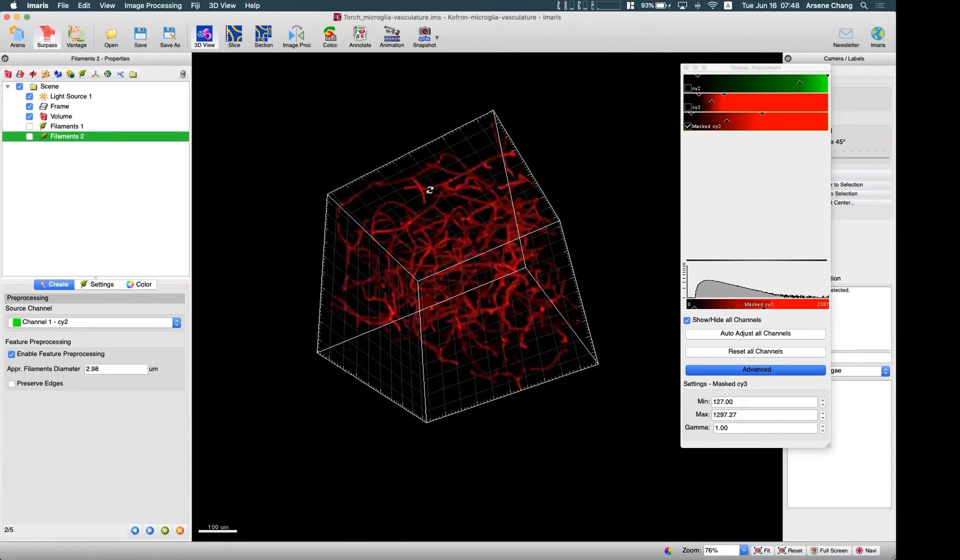
pyautogui.moveTo(429, 190); pyautogui.dragTo(443, 254)
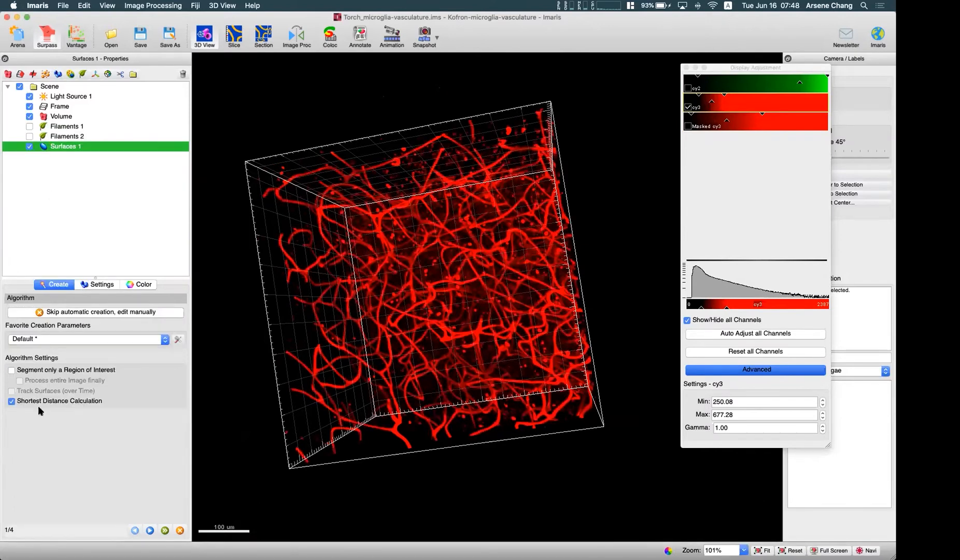
# Build Surfaces 1 from Channel 2 - cy3 with background subtraction at 4 um diameter.
pyautogui.click(148, 530)
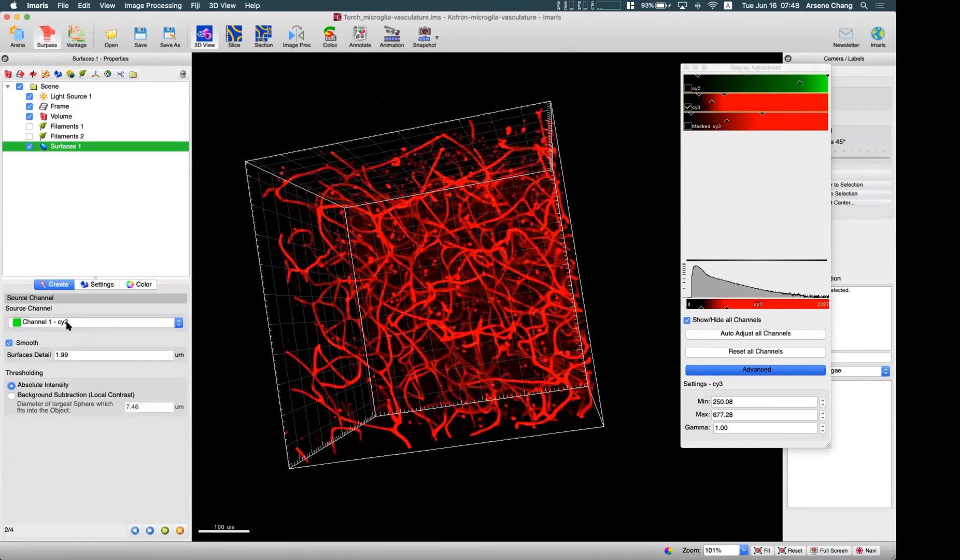
pyautogui.click(92, 322)
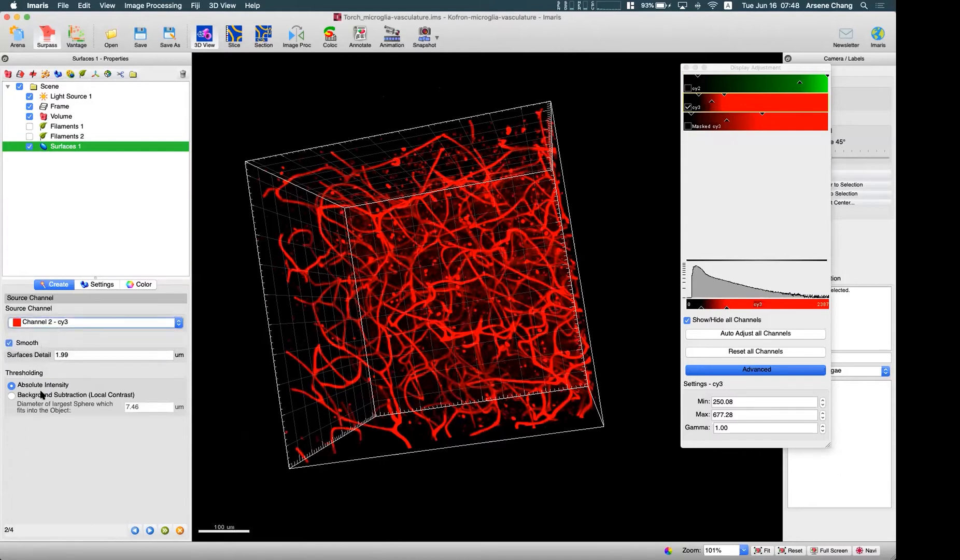
pyautogui.click(12, 395)
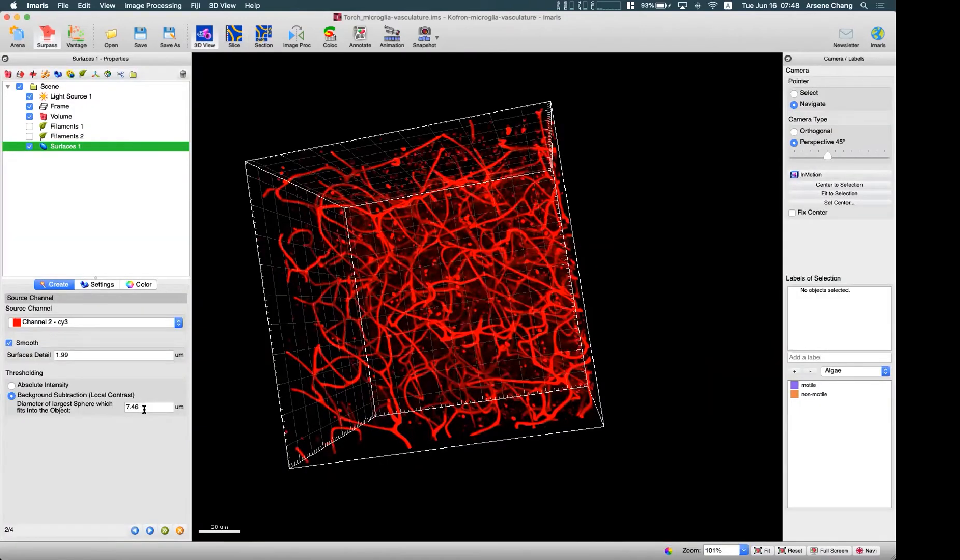
pyautogui.write('4')
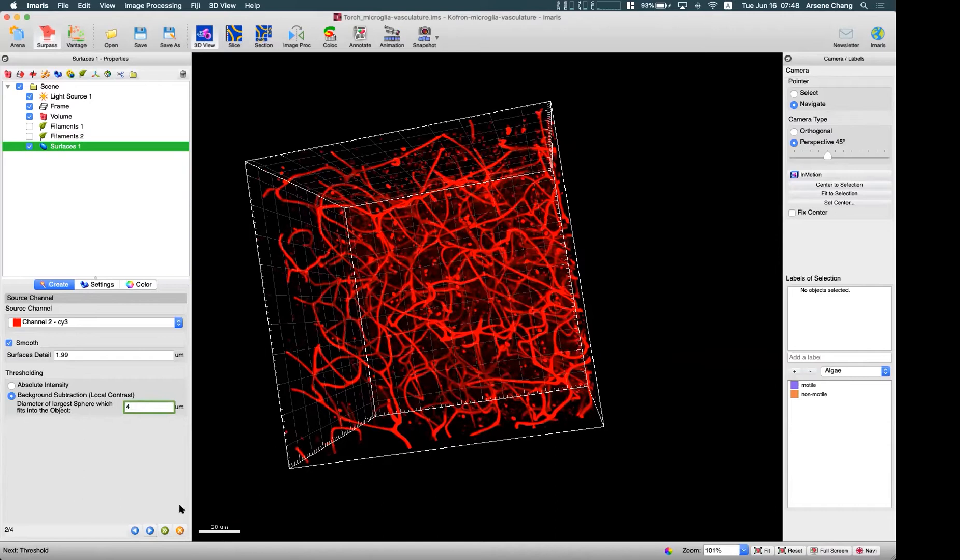
pyautogui.click(149, 530)
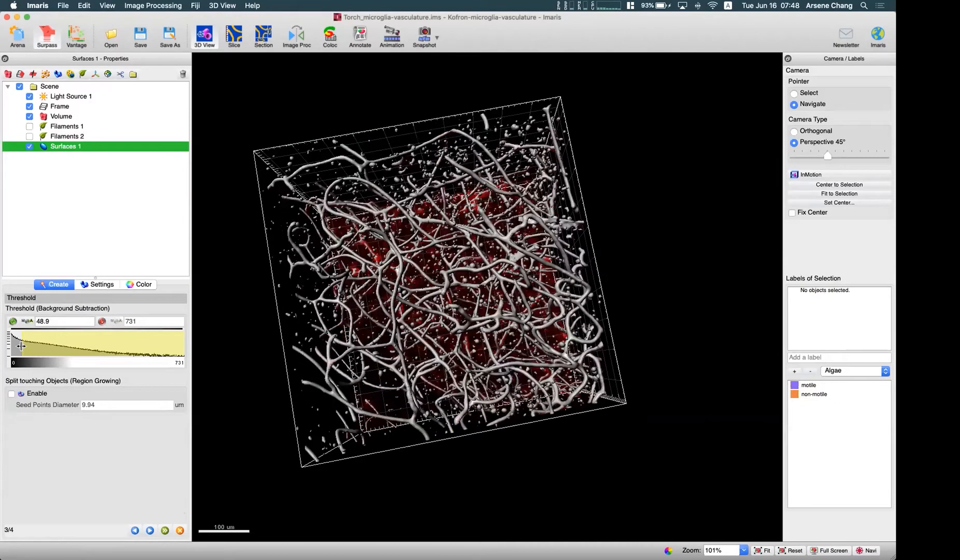
# Adjust the vessel intensity threshold and keep only surfaces above 514 voxels.
pyautogui.moveTo(20, 346); pyautogui.dragTo(23, 346)
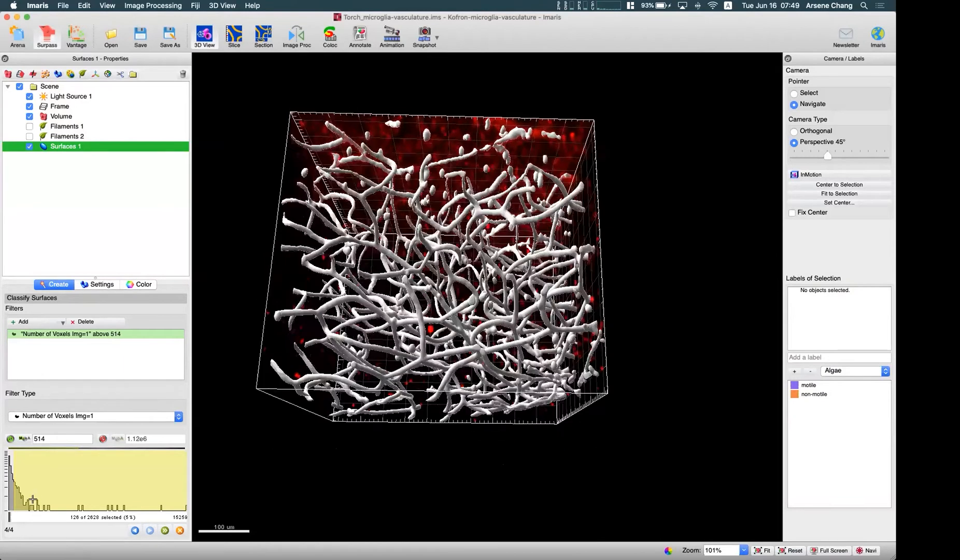
pyautogui.moveTo(35, 484); pyautogui.dragTo(30, 474)
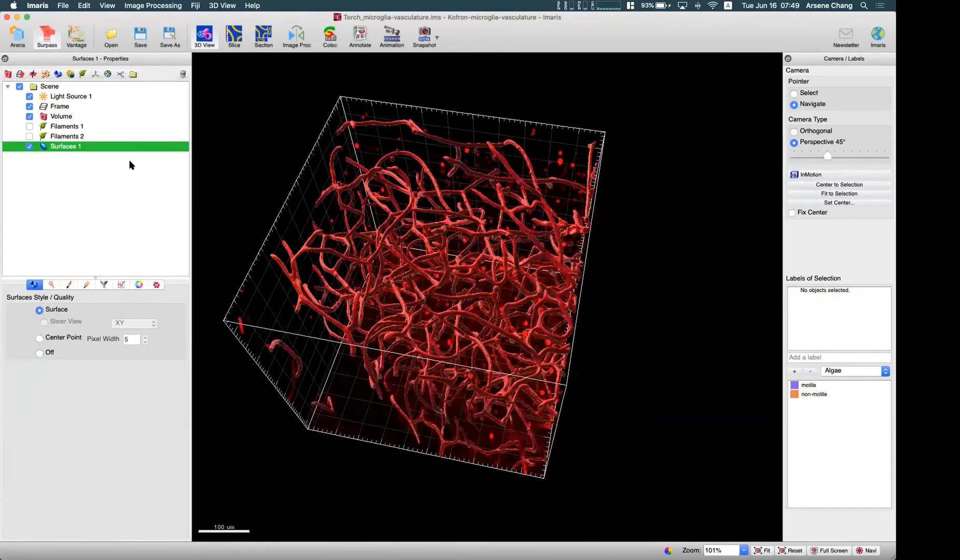
# Mask Channel 2 cy3 with all Surfaces 1, zeroing outside voxels, and display it.
pyautogui.click(85, 283)
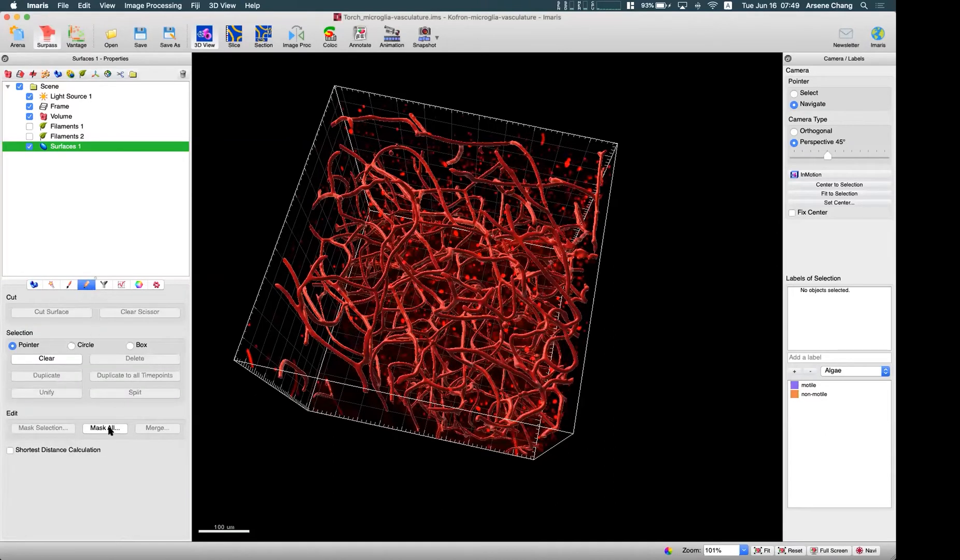
pyautogui.click(104, 427)
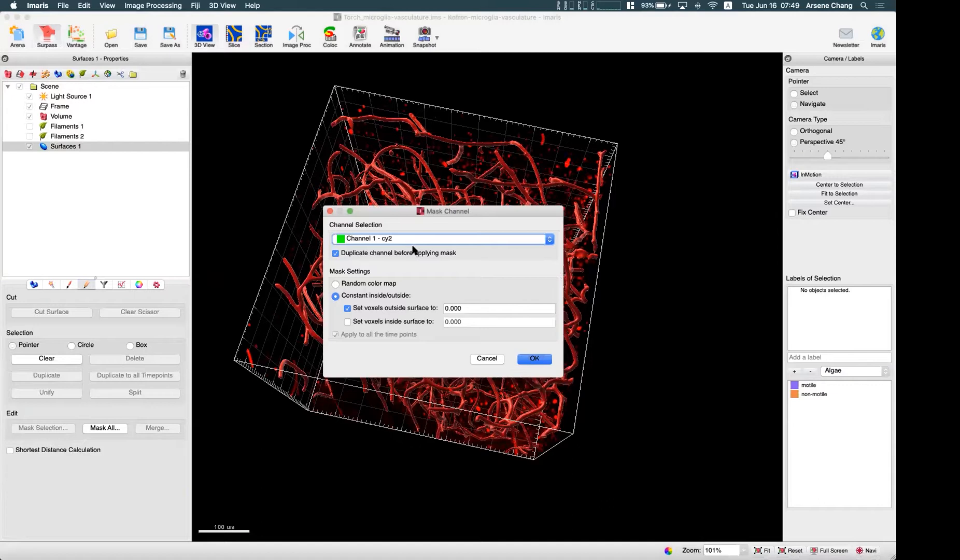
pyautogui.click(443, 239)
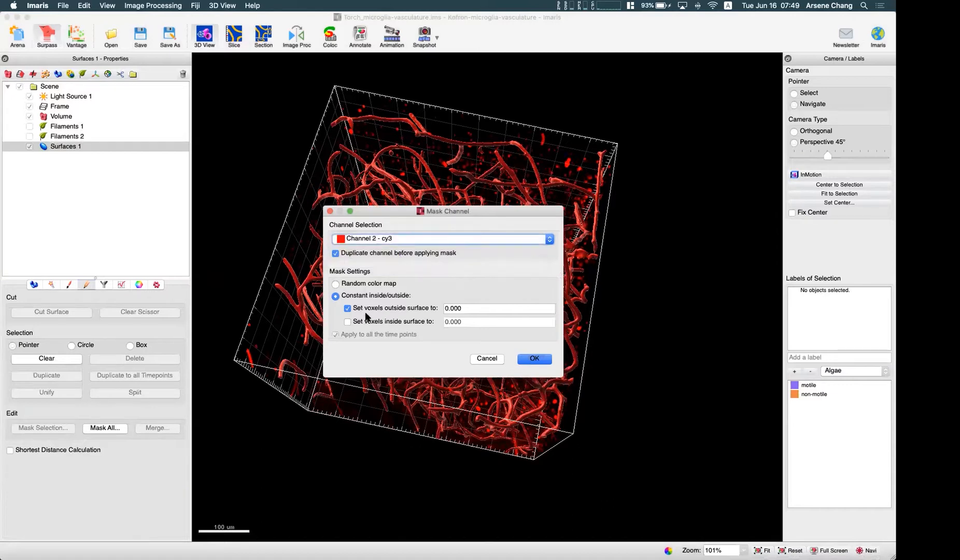
pyautogui.click(534, 358)
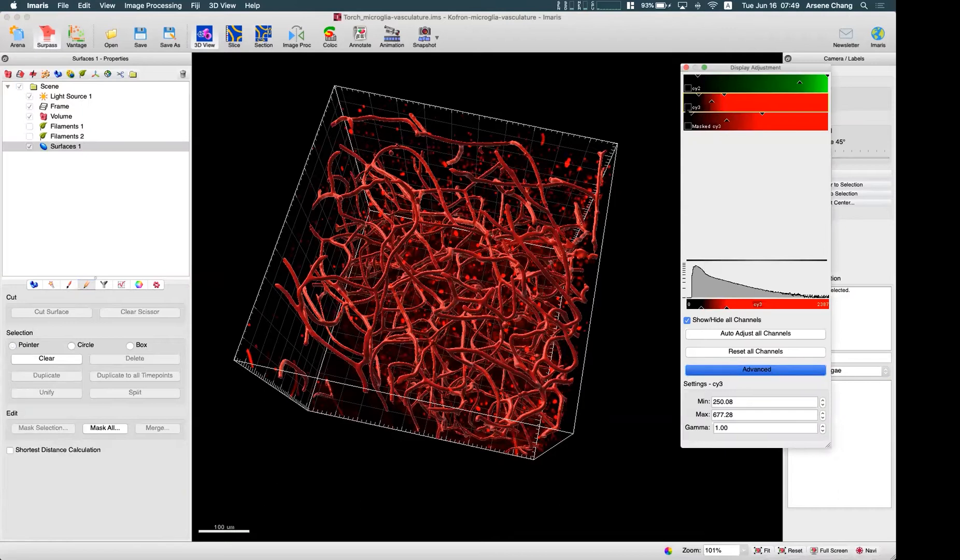
pyautogui.click(30, 147)
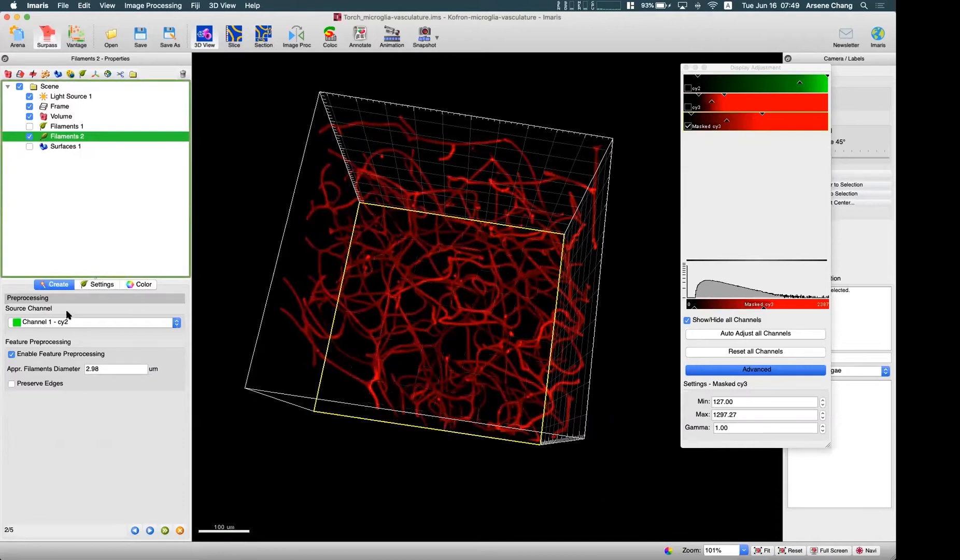
# Set Filaments 2 source to Channel 3 - Masked cy3 with feature preprocessing disabled.
pyautogui.click(92, 321)
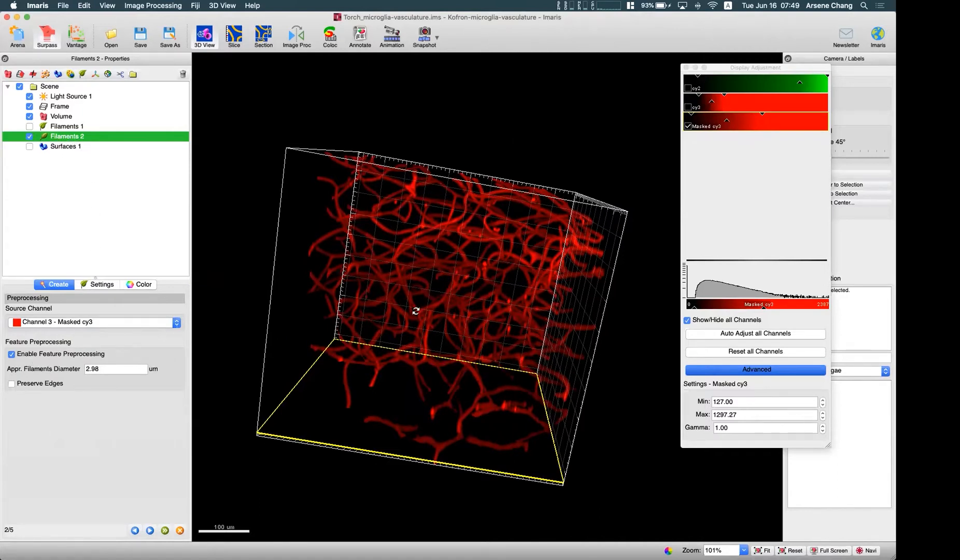
pyautogui.click(11, 354)
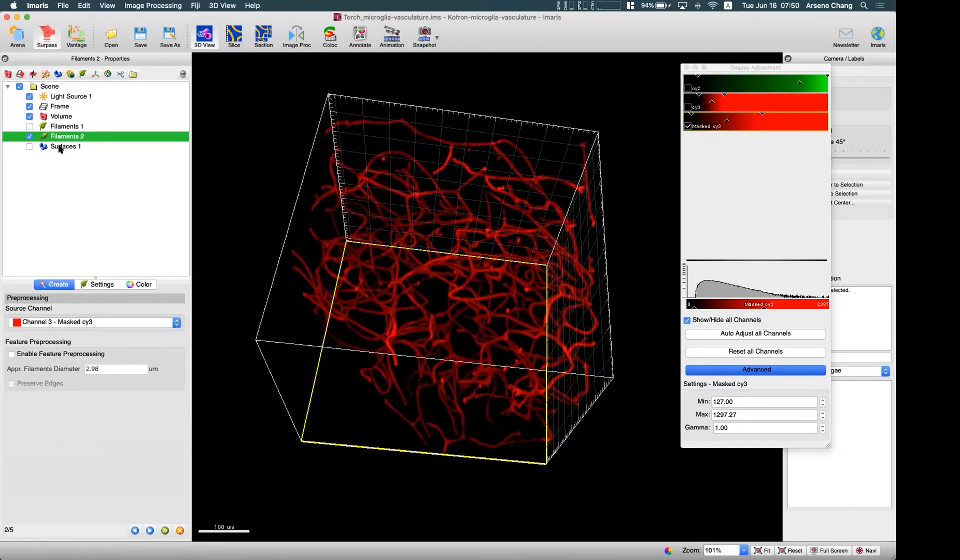
pyautogui.moveTo(297, 37)
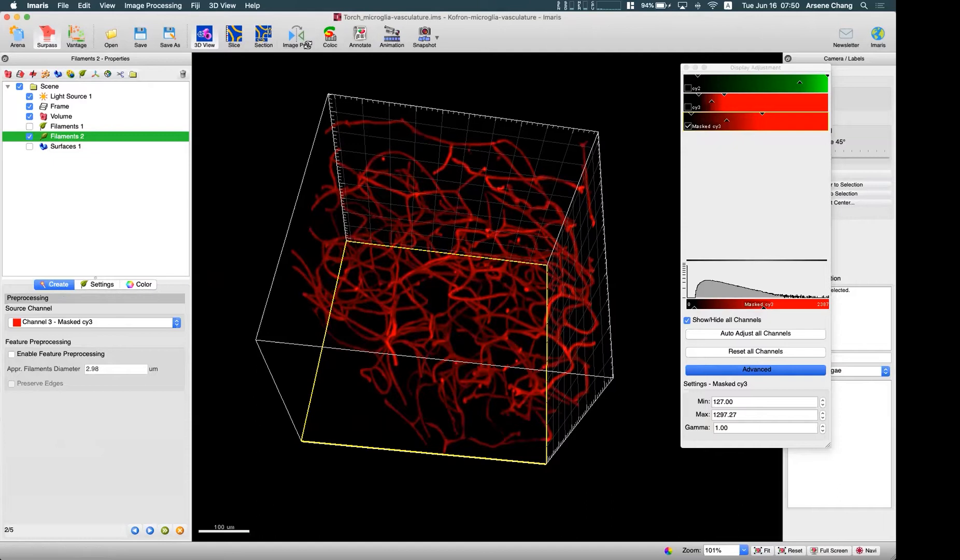
pyautogui.moveTo(419, 232)
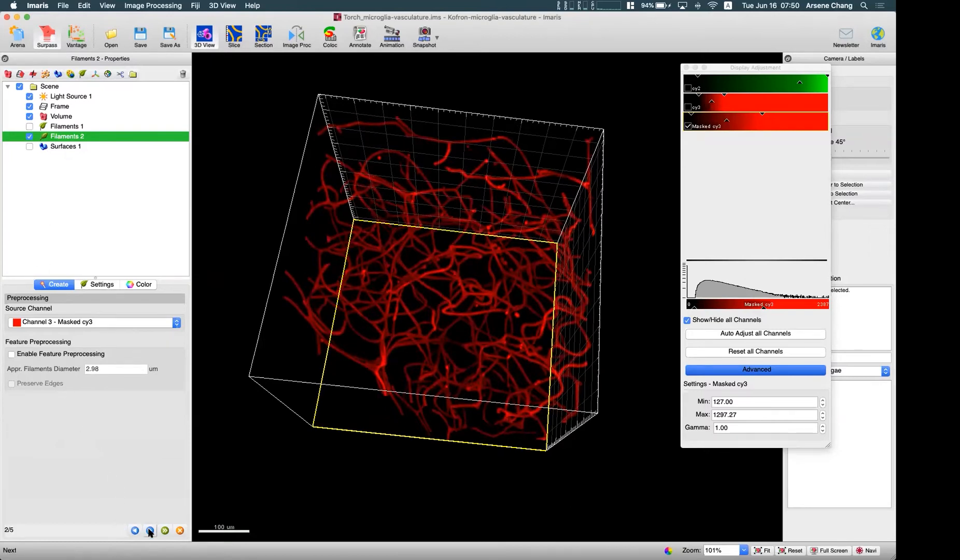
pyautogui.click(149, 530)
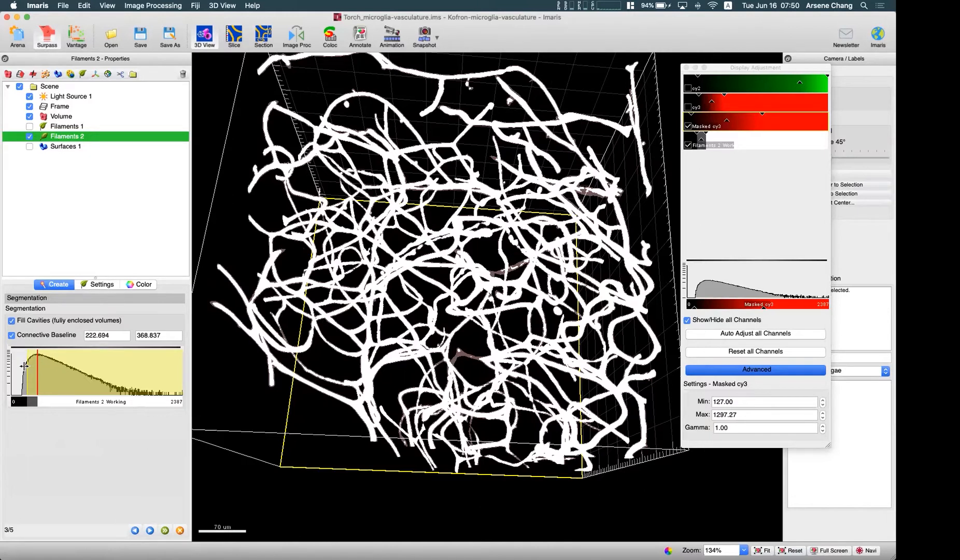
# Tune the connective baseline thresholds while zooming in on vessel junctions.
pyautogui.moveTo(37, 365); pyautogui.dragTo(25, 365)
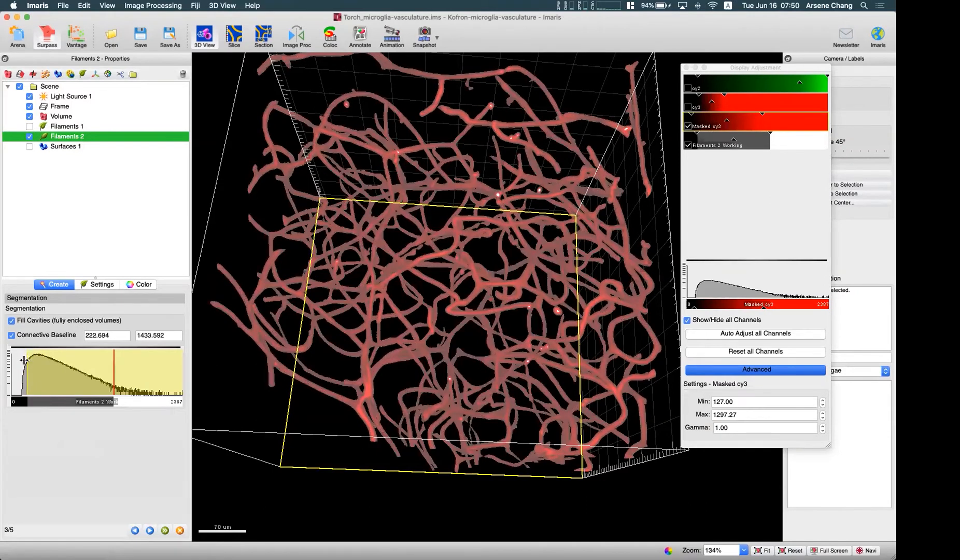
pyautogui.moveTo(23, 359); pyautogui.dragTo(35, 359)
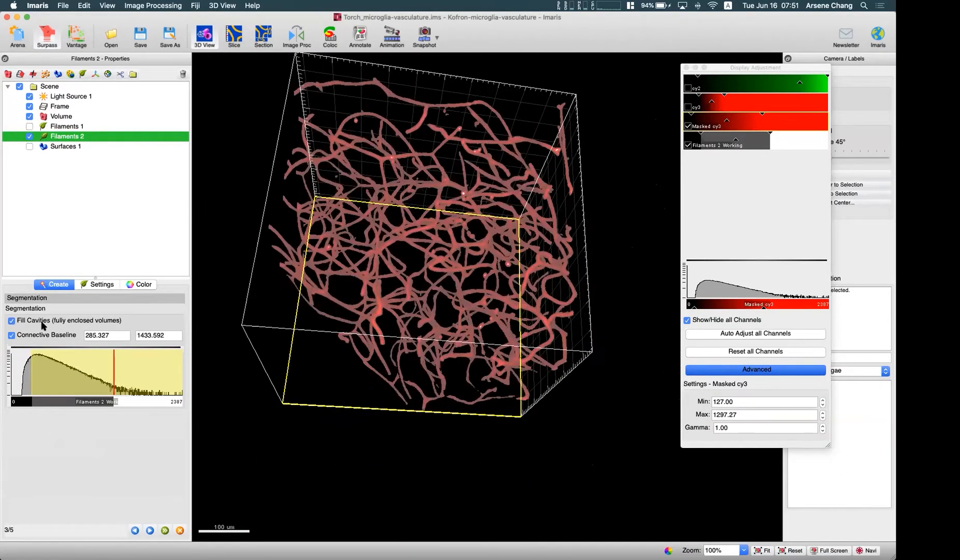
pyautogui.moveTo(121, 367); pyautogui.dragTo(25, 358)
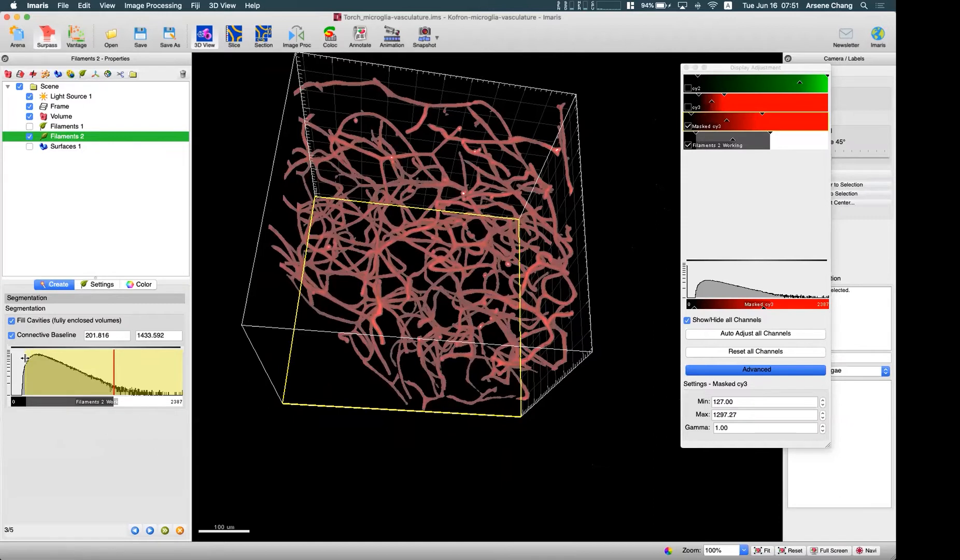
pyautogui.moveTo(23, 358); pyautogui.dragTo(34, 354)
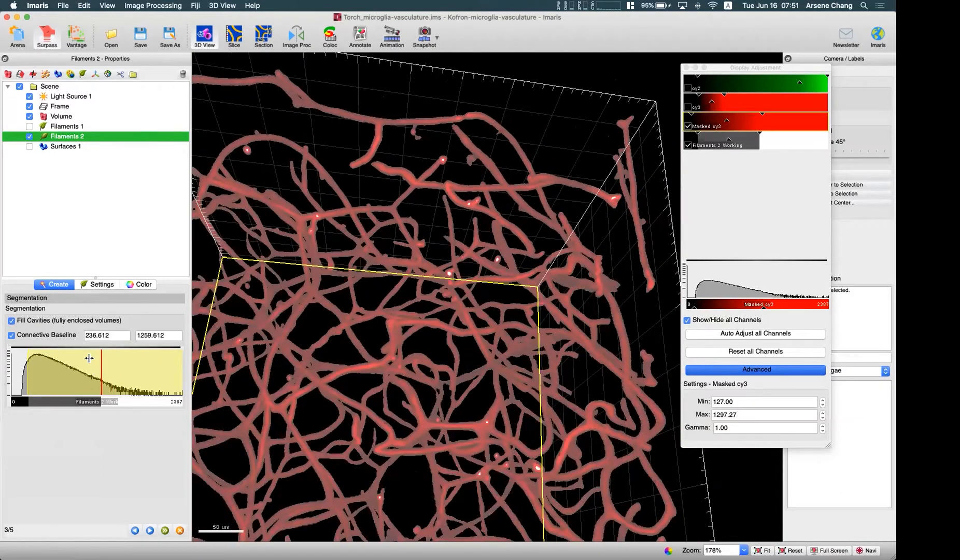
pyautogui.moveTo(94, 358); pyautogui.dragTo(61, 358)
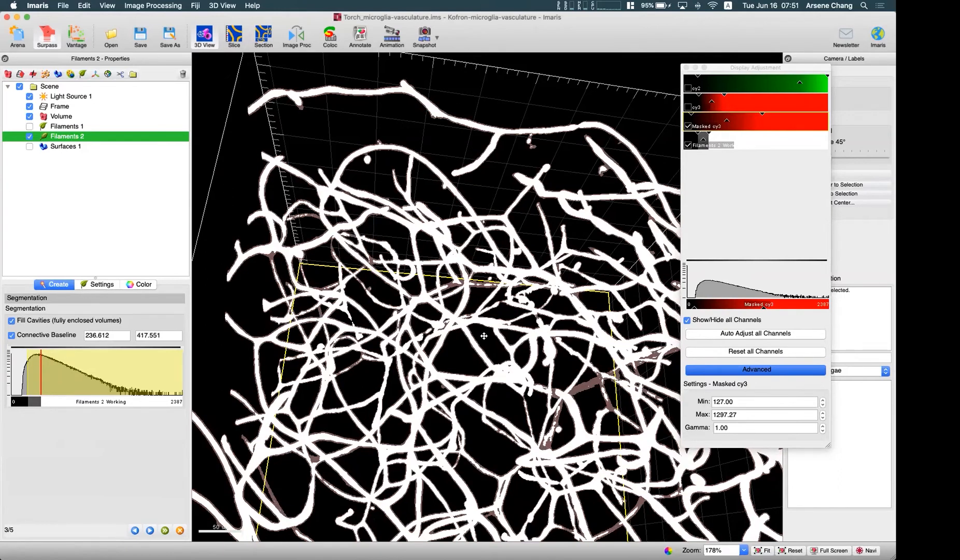
pyautogui.moveTo(483, 336); pyautogui.dragTo(352, 308)
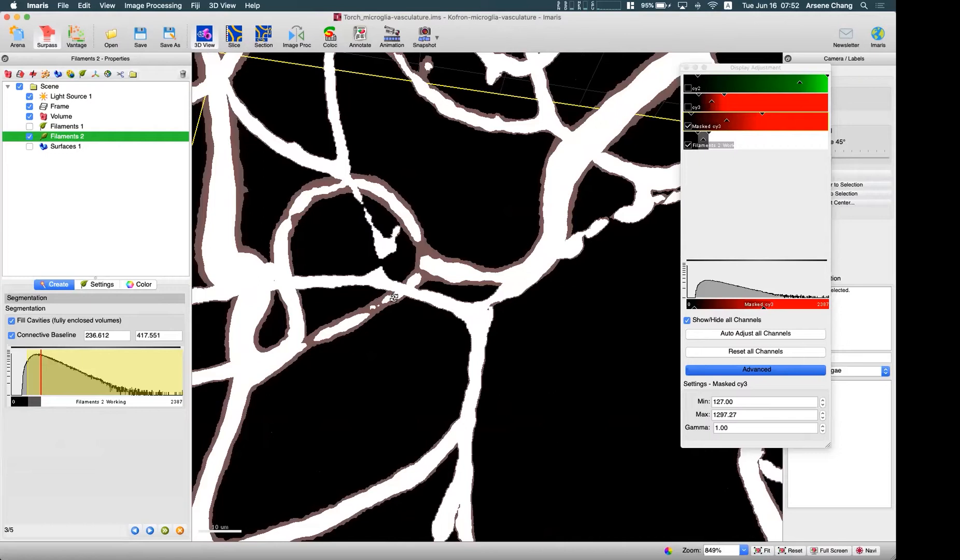
pyautogui.scroll(-3)
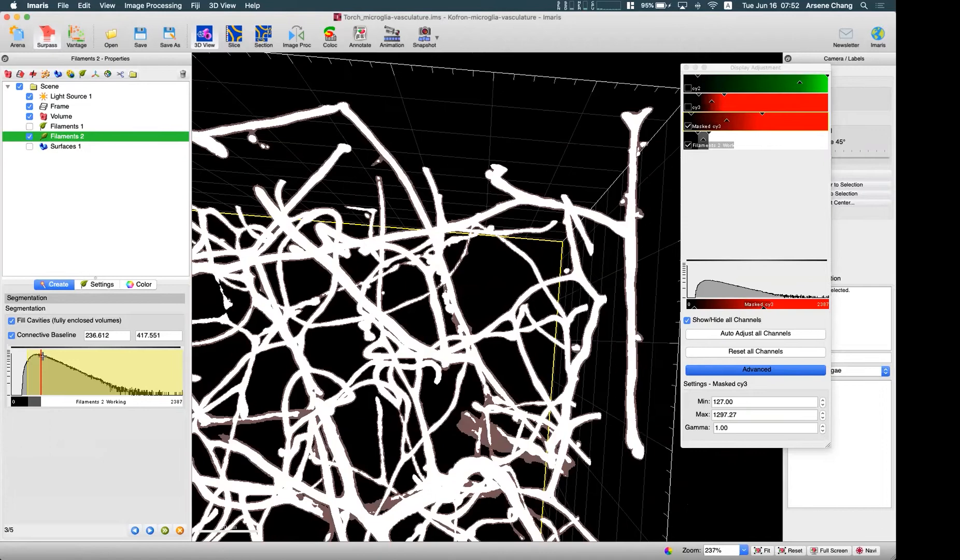
# Refine the thresholds to 215.735–375.796 and verify the segmentation from another angle.
pyautogui.moveTo(41, 354); pyautogui.dragTo(46, 356)
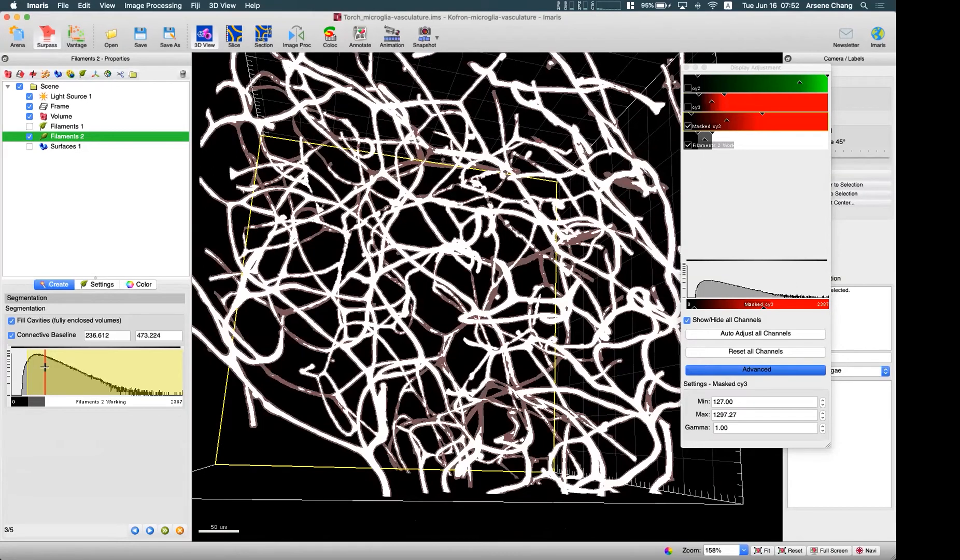
pyautogui.moveTo(43, 367); pyautogui.dragTo(35, 366)
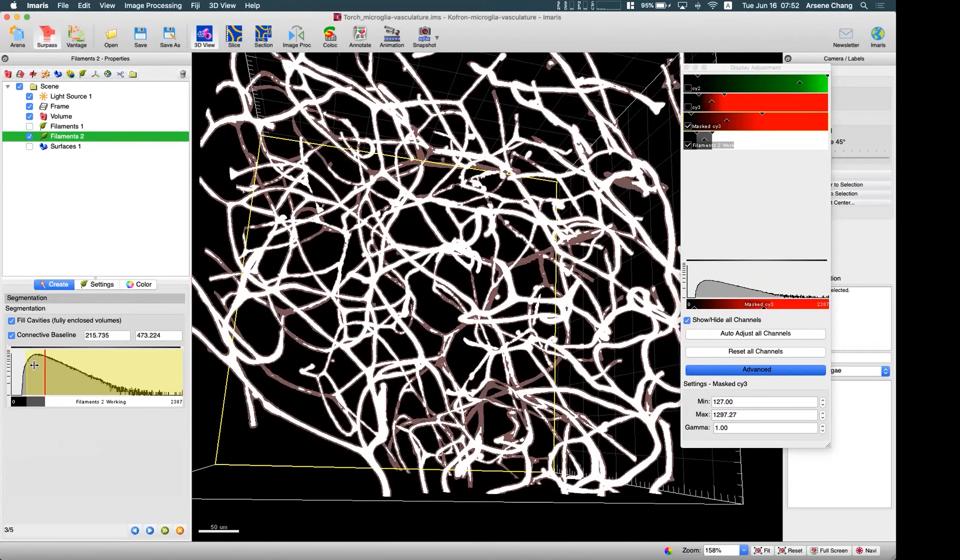
pyautogui.moveTo(46, 359); pyautogui.dragTo(42, 358)
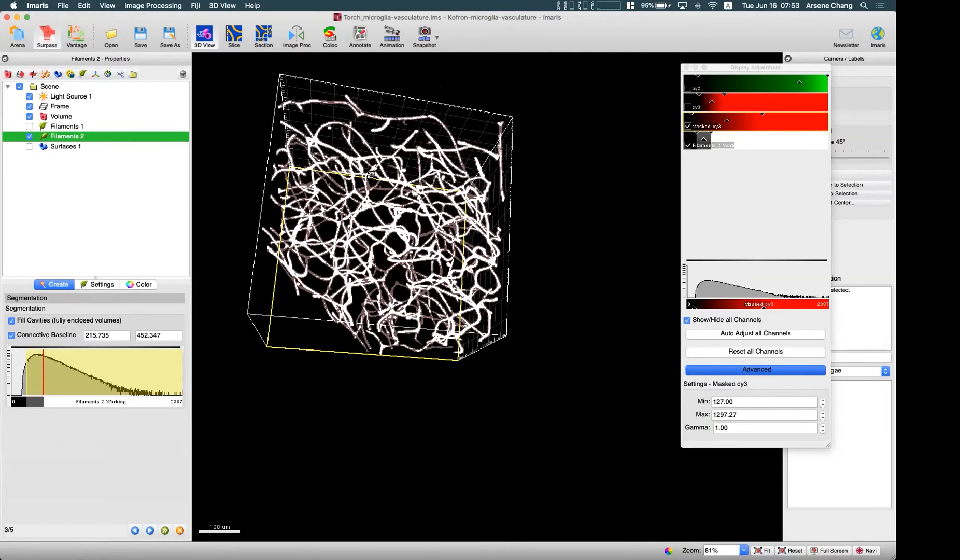
pyautogui.moveTo(371, 175); pyautogui.dragTo(336, 205)
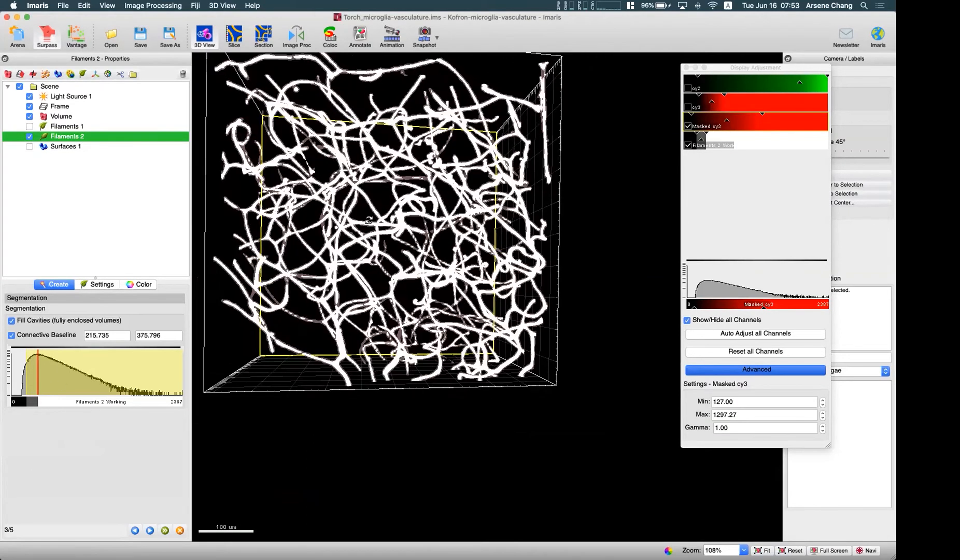
pyautogui.moveTo(380, 220); pyautogui.dragTo(392, 245)
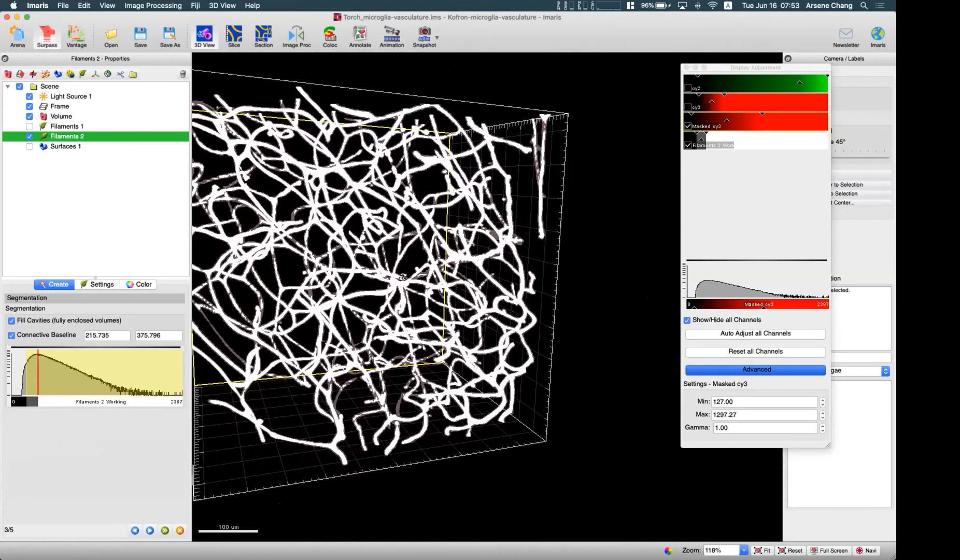
pyautogui.click(150, 529)
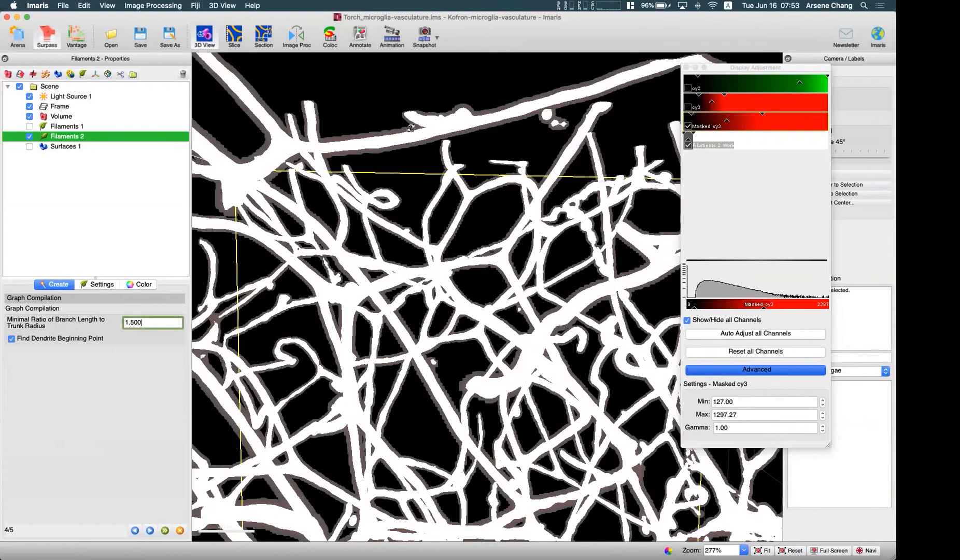
pyautogui.moveTo(372, 151)
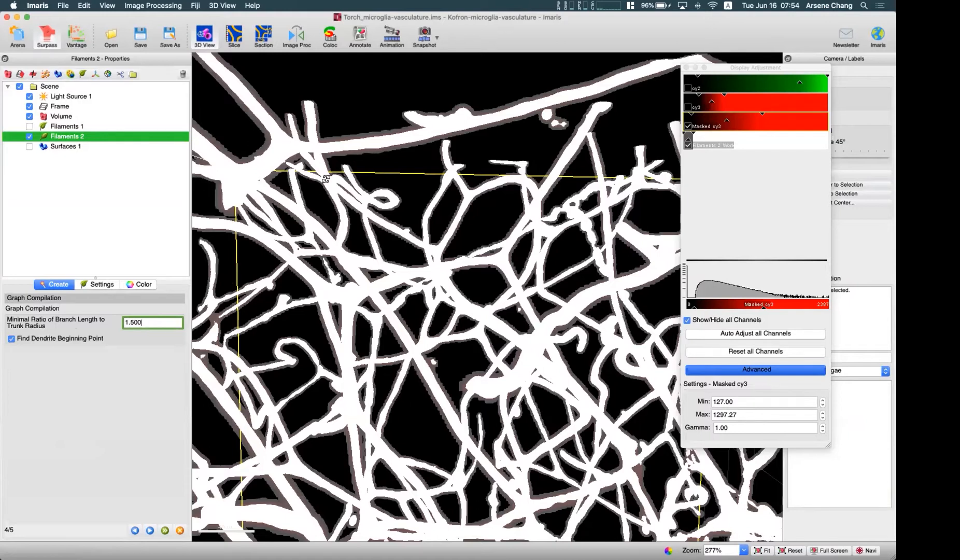
pyautogui.moveTo(375, 130)
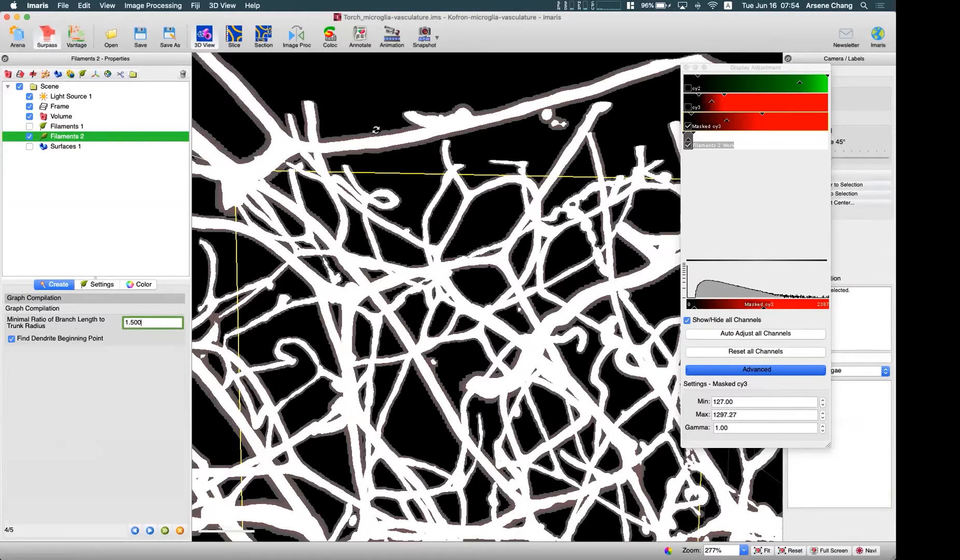
pyautogui.moveTo(345, 130)
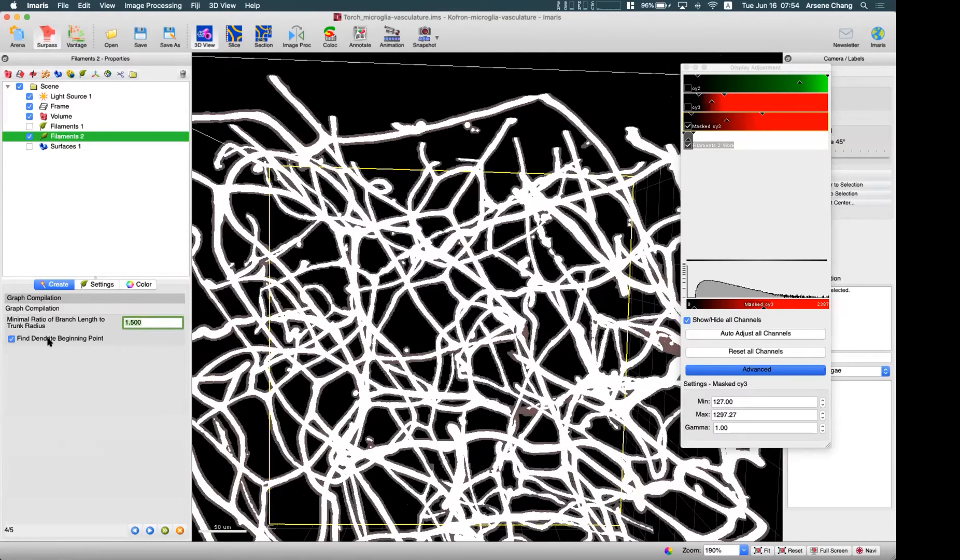
# Keep branch-to-trunk-radius ratio at 1.5, disable dendrite beginning point detection, and compute skeleton.
pyautogui.write('3')
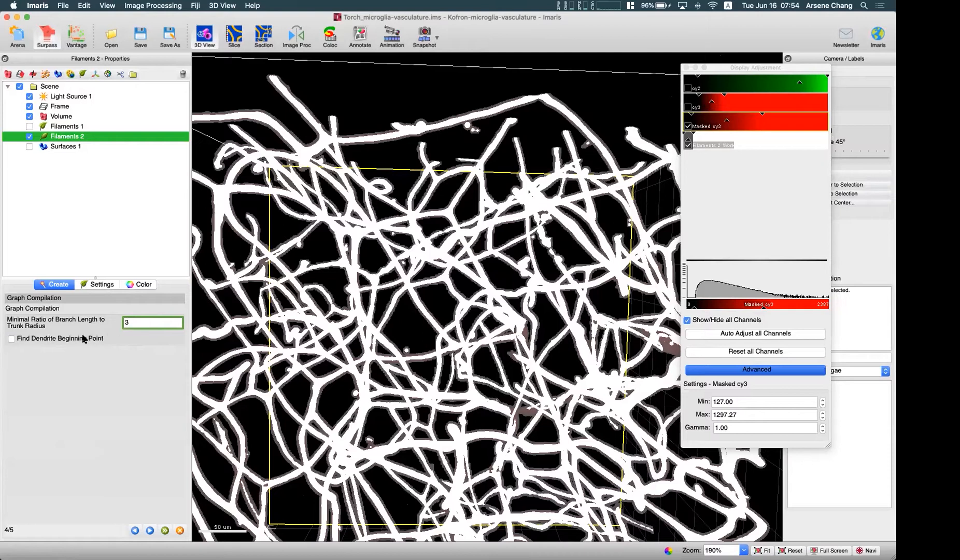
pyautogui.click(153, 322)
pyautogui.write('1.5')
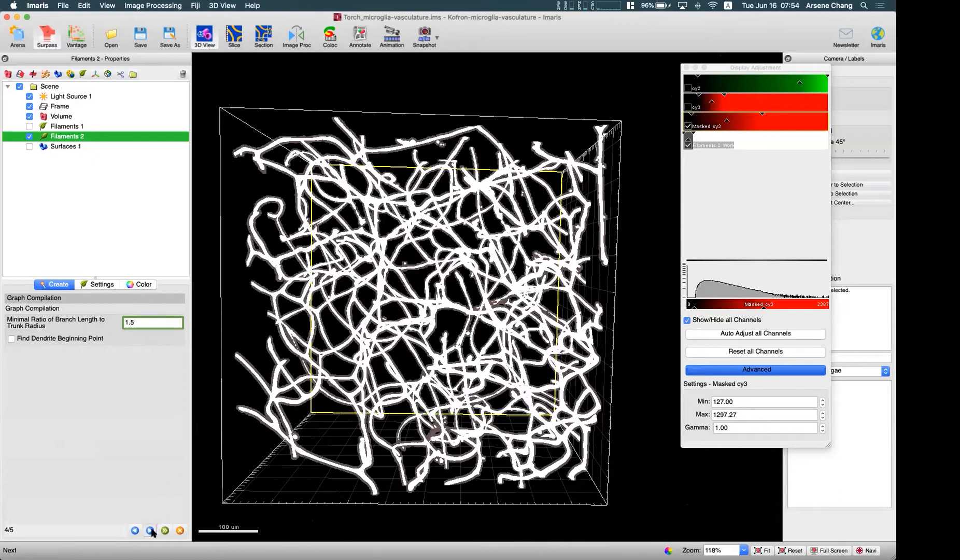
pyautogui.click(152, 323)
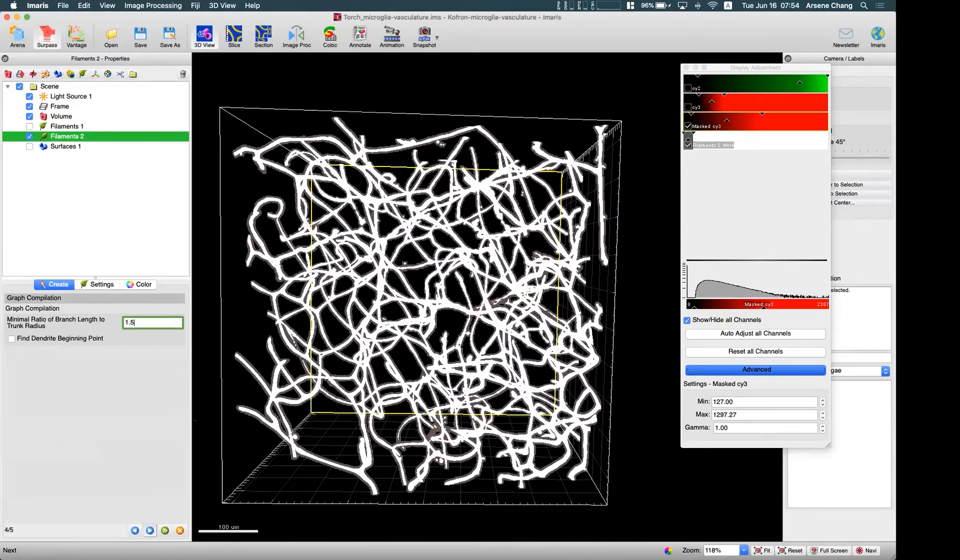
pyautogui.click(149, 530)
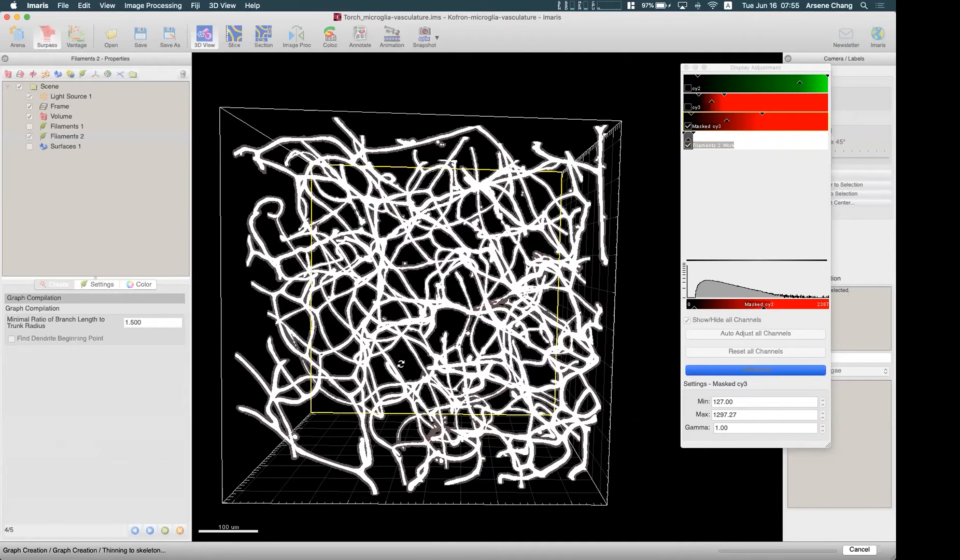
pyautogui.moveTo(389, 223)
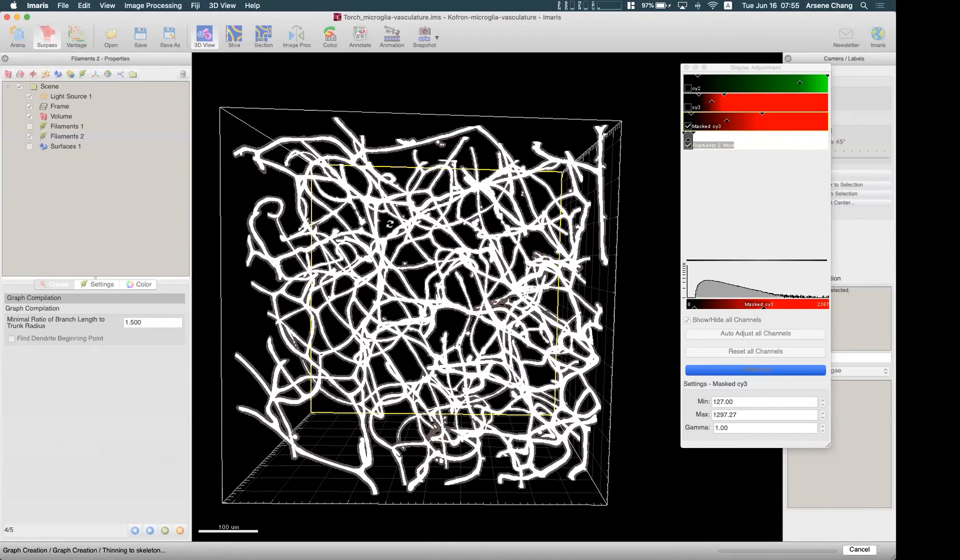
pyautogui.moveTo(382, 282)
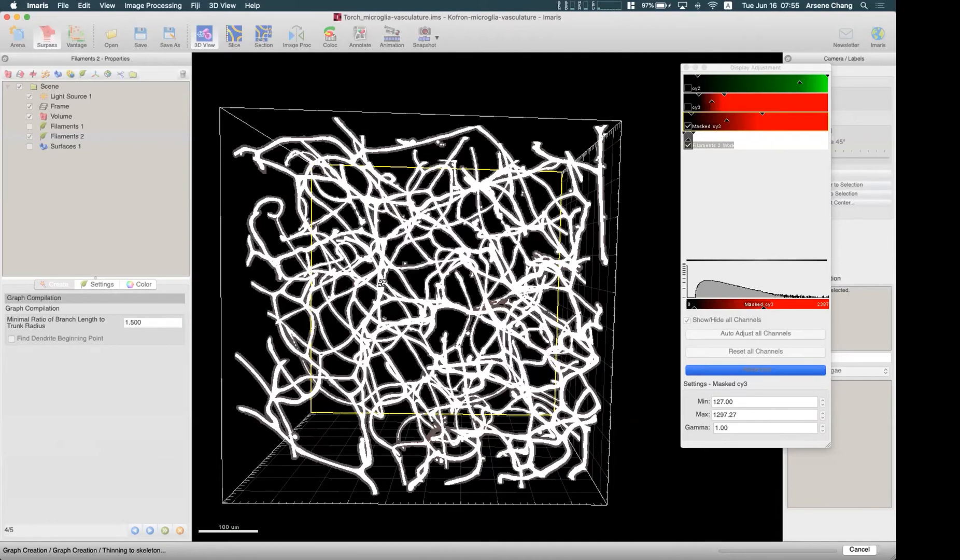
pyautogui.moveTo(401, 195)
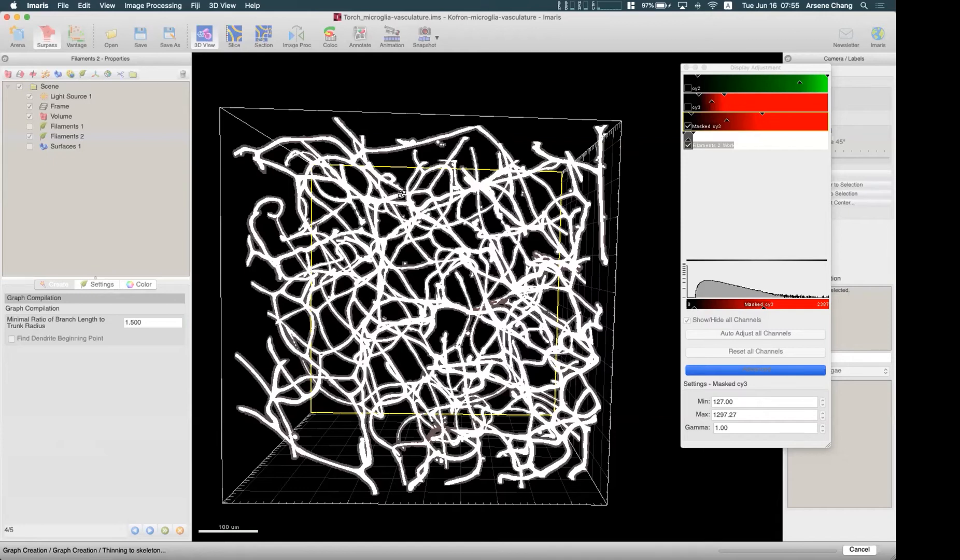
pyautogui.moveTo(365, 211)
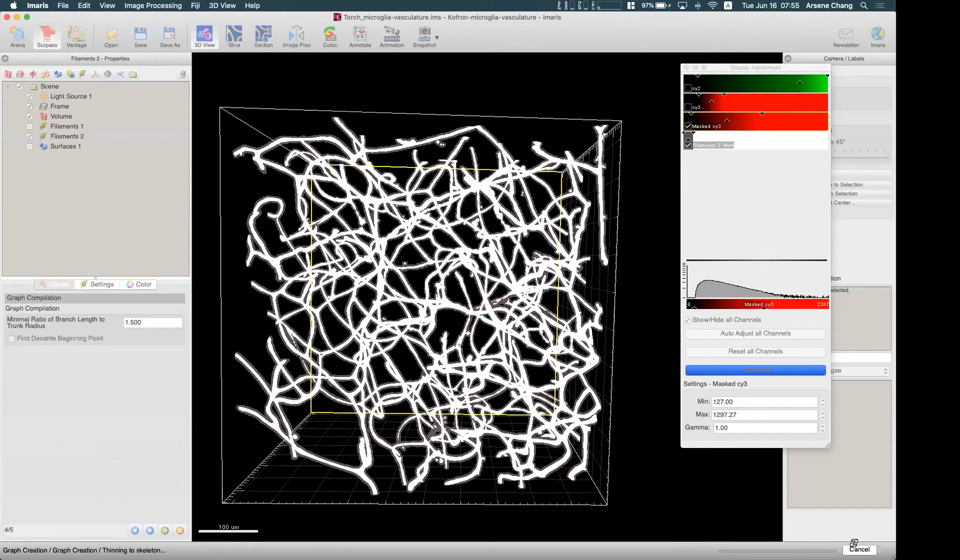
# Cancel the running Filaments 2 skeleton computation at the graph compilation step.
pyautogui.click(866, 549)
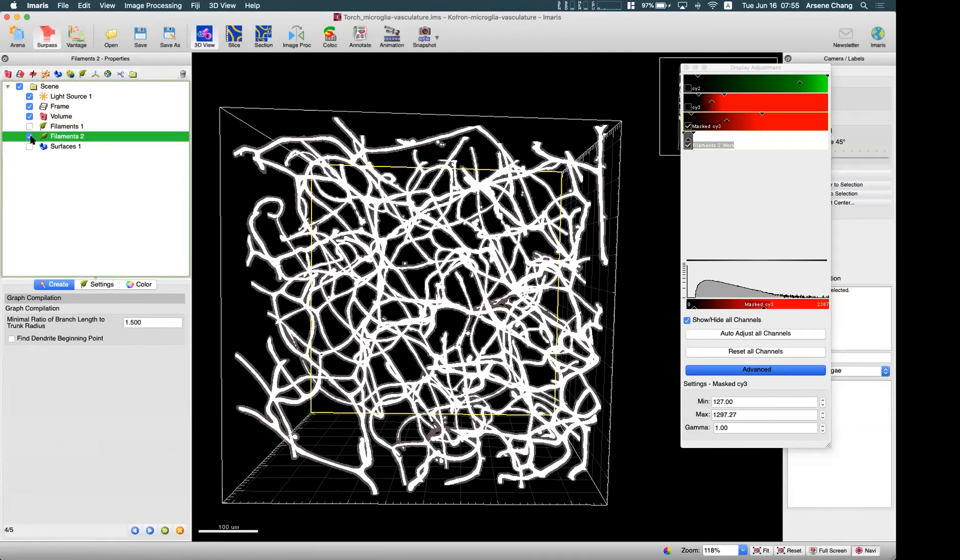
# Hide Filaments 2, select Filaments 1 and review its creation parameters, then hide the volume and render it as cylinders.
pyautogui.click(29, 136)
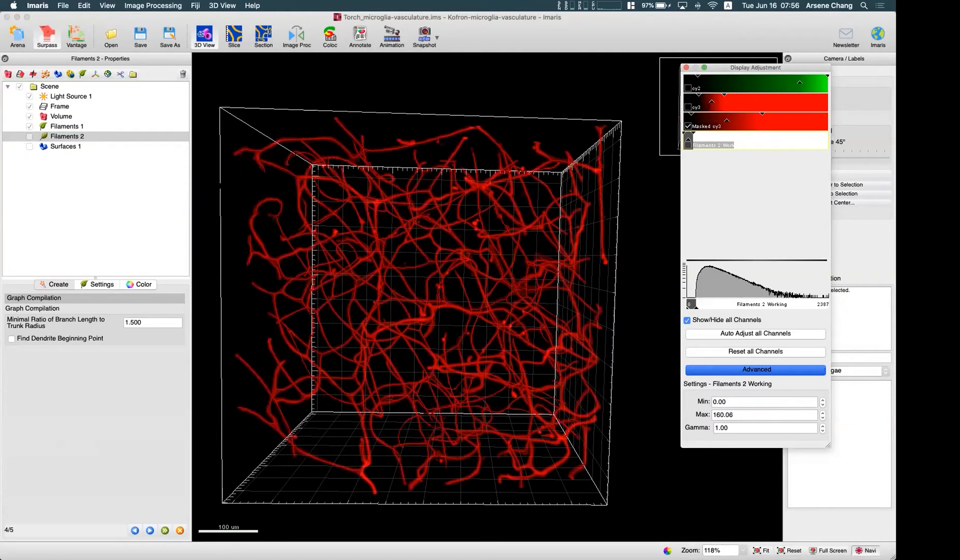
pyautogui.click(66, 125)
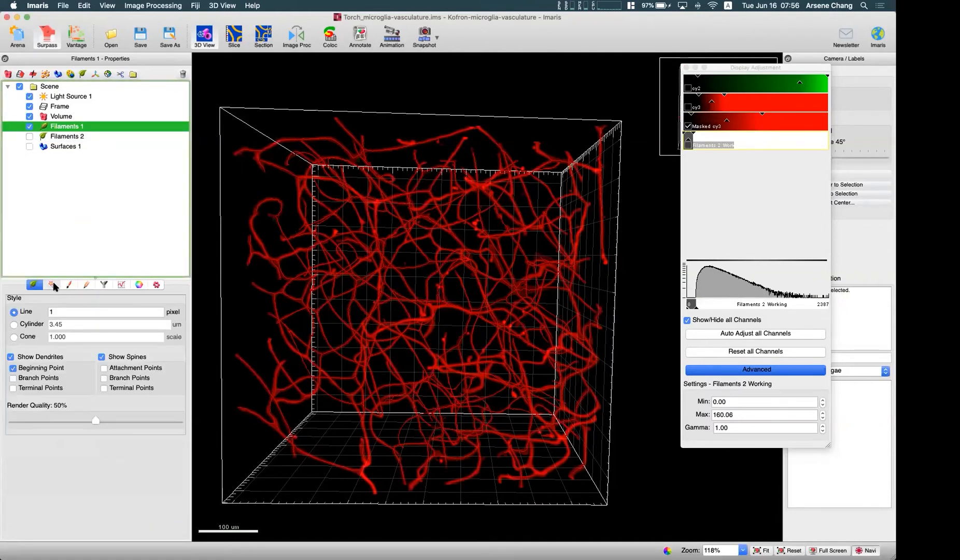
pyautogui.click(52, 284)
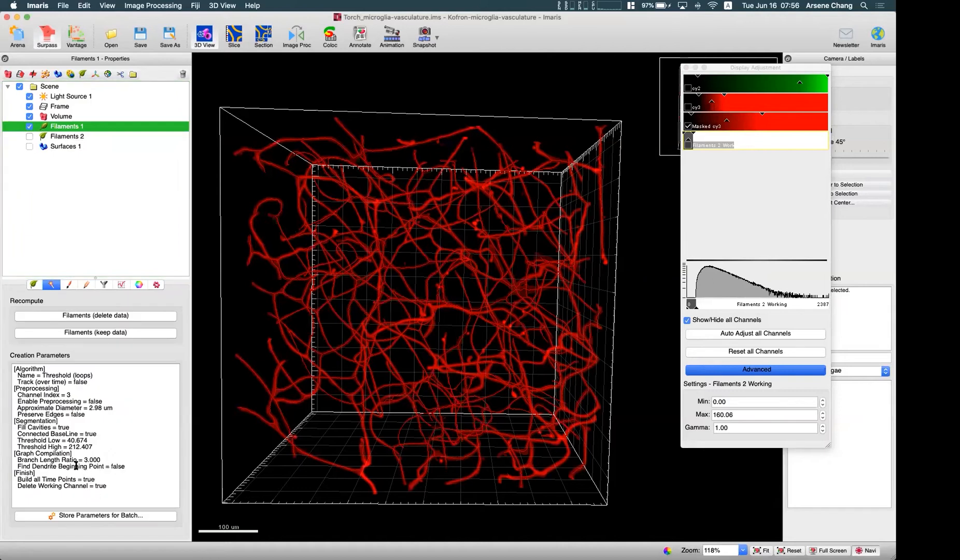
pyautogui.doubleClick(91, 460)
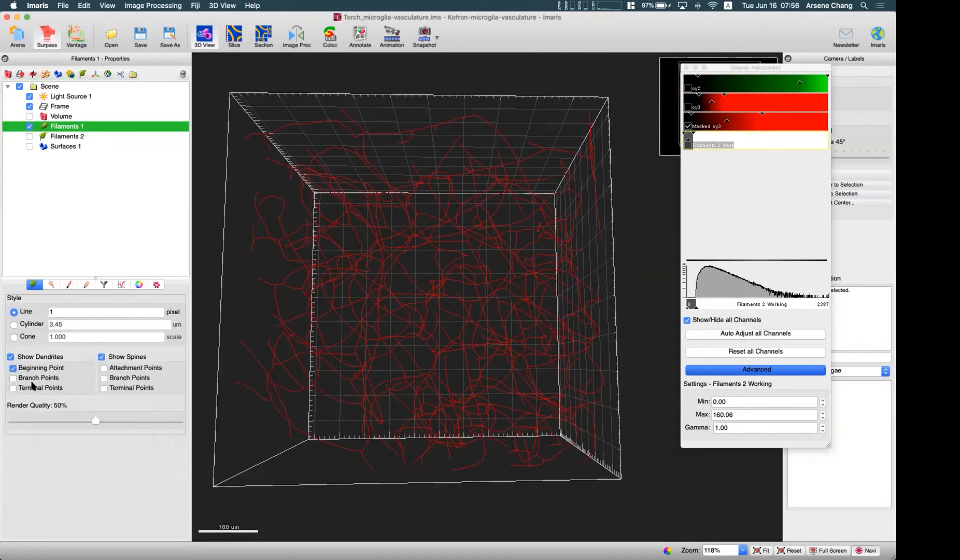
pyautogui.click(14, 324)
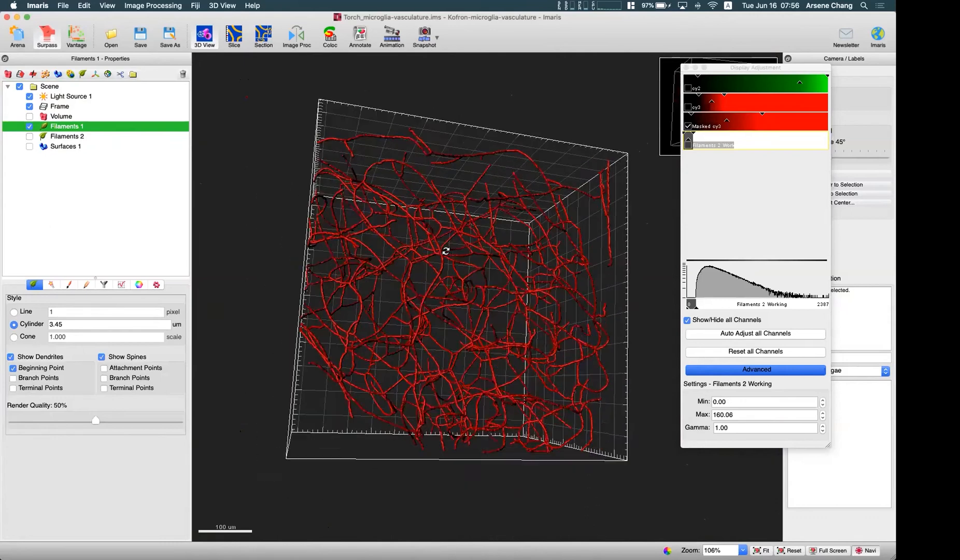
# Set the Filaments 1 edit source channel to Masked cy3 and delete a stray segment.
pyautogui.moveTo(447, 251); pyautogui.dragTo(440, 293)
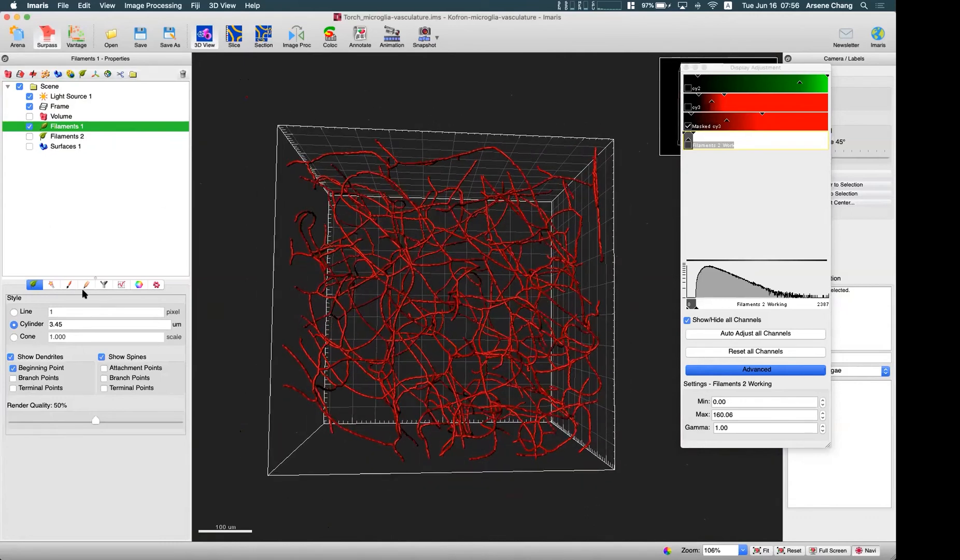
pyautogui.click(85, 284)
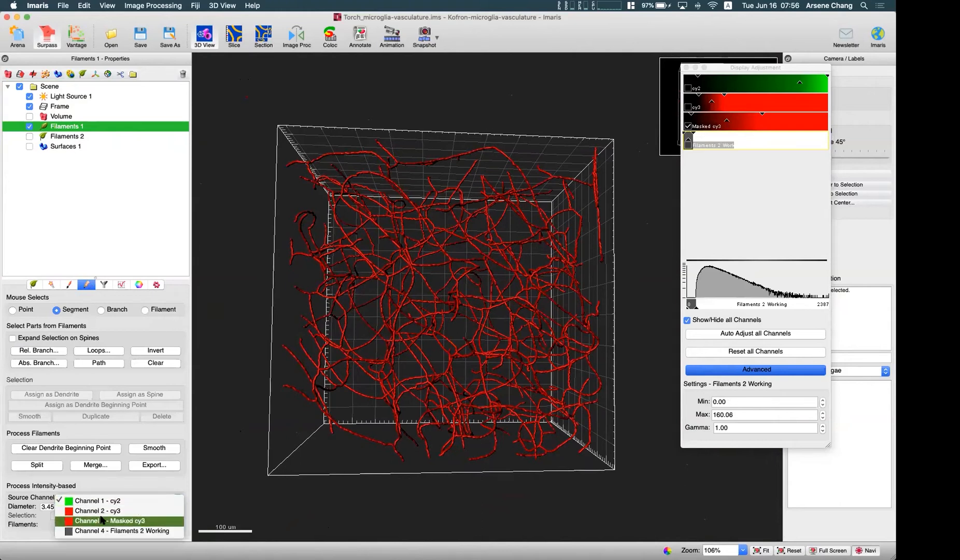
pyautogui.click(128, 521)
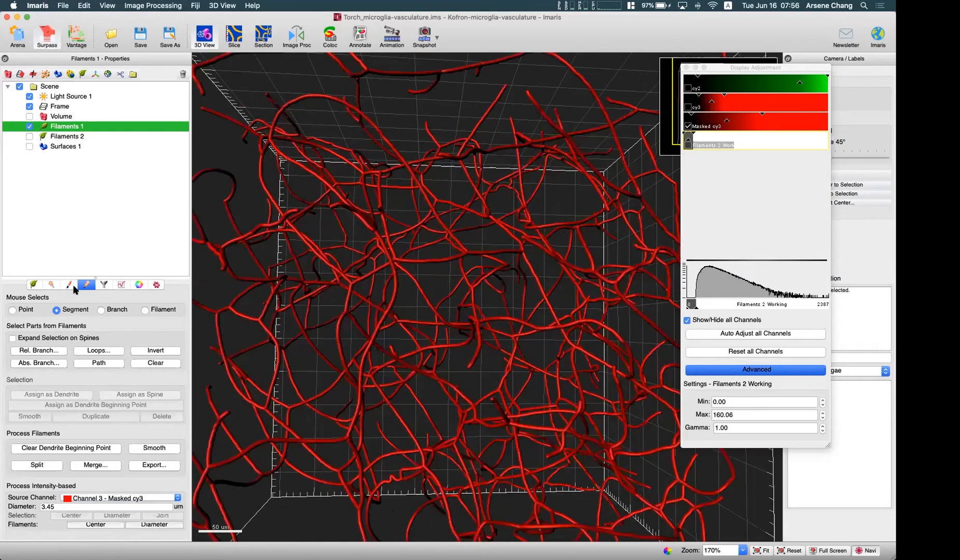
pyautogui.click(68, 284)
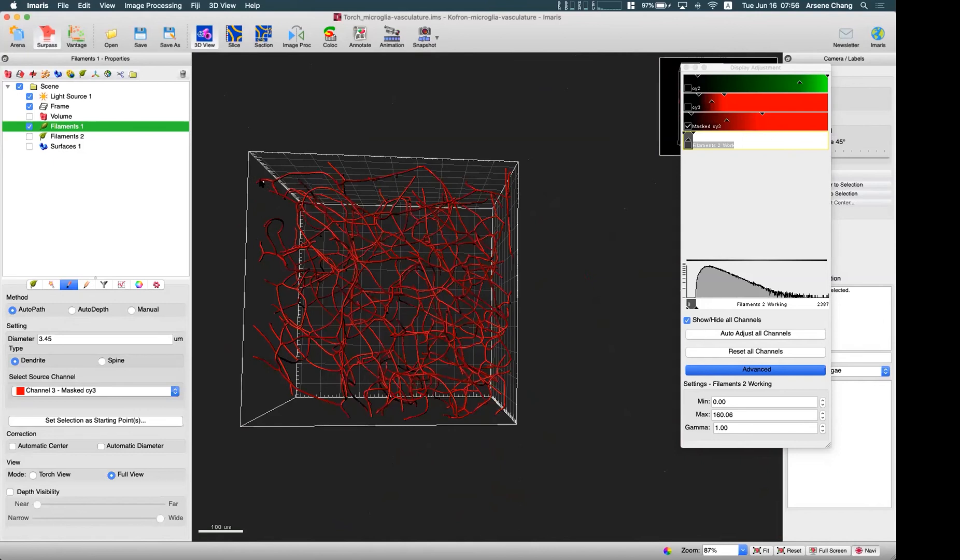
pyautogui.click(86, 283)
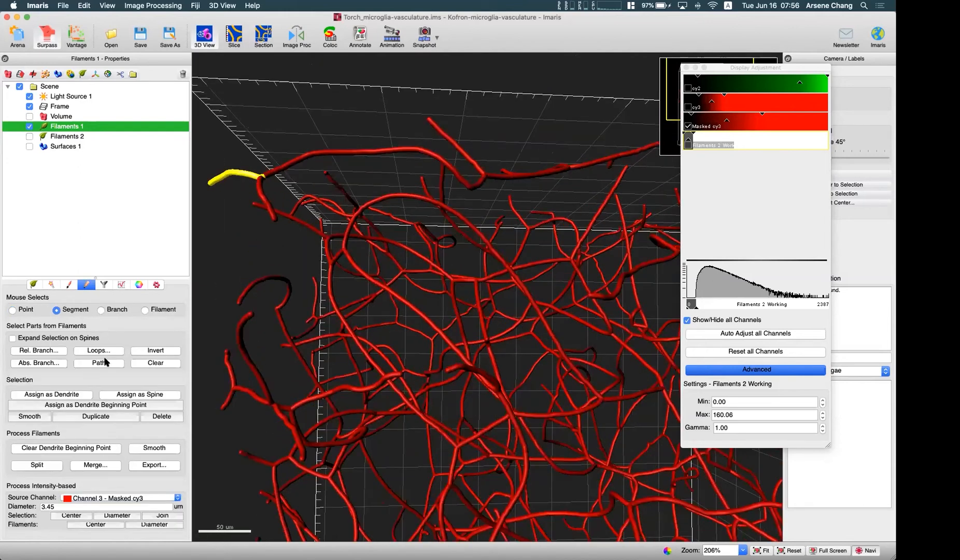
pyautogui.click(162, 417)
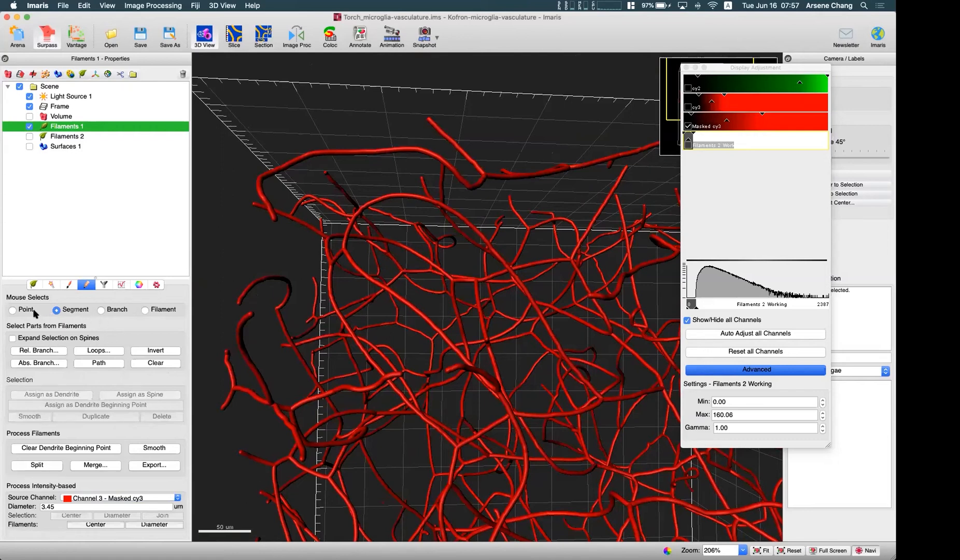
# Trace an additional vessel path near the top edge and show the volume again.
pyautogui.click(12, 310)
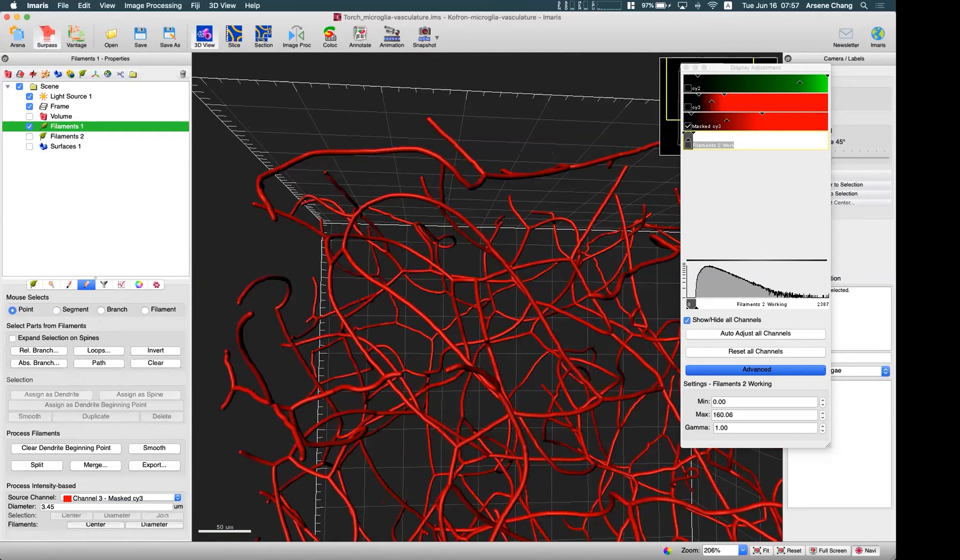
pyautogui.click(260, 183)
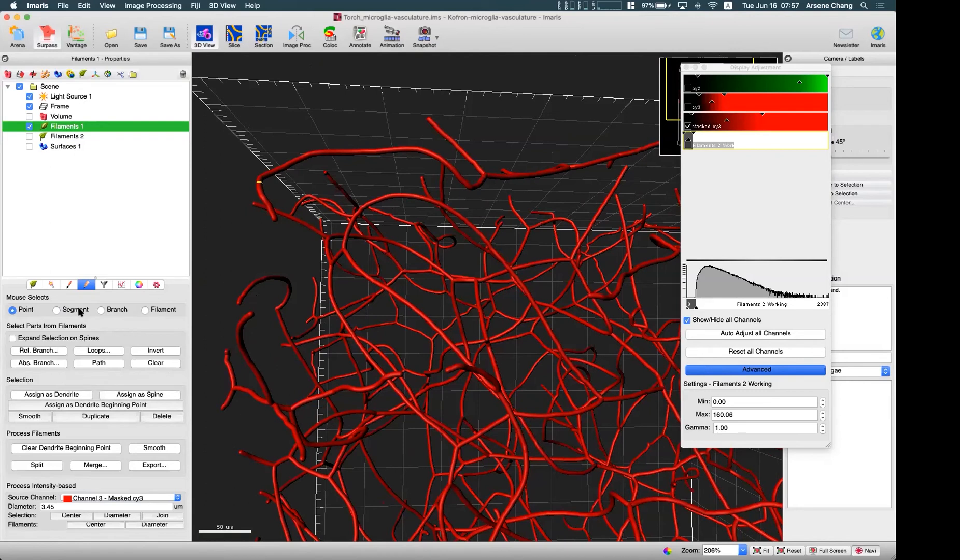
pyautogui.click(57, 309)
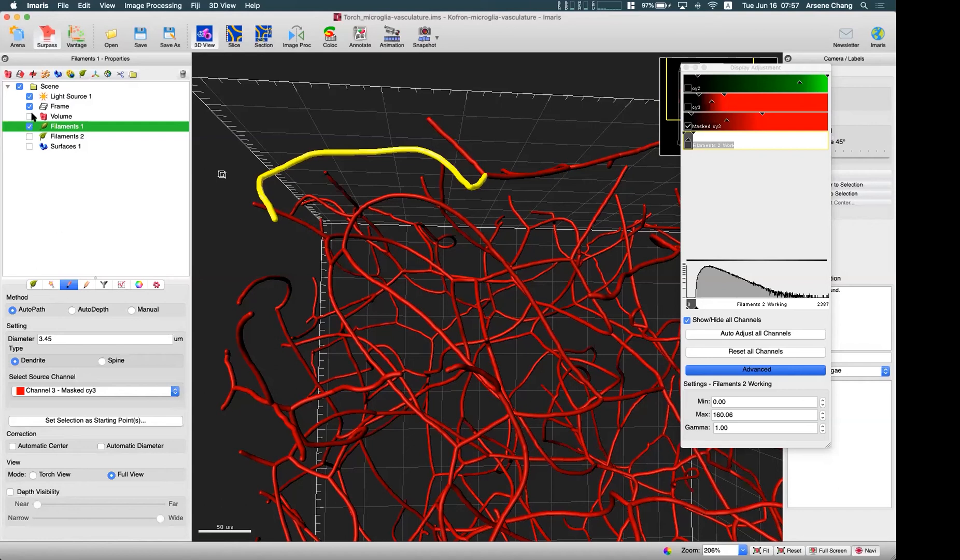
pyautogui.click(30, 117)
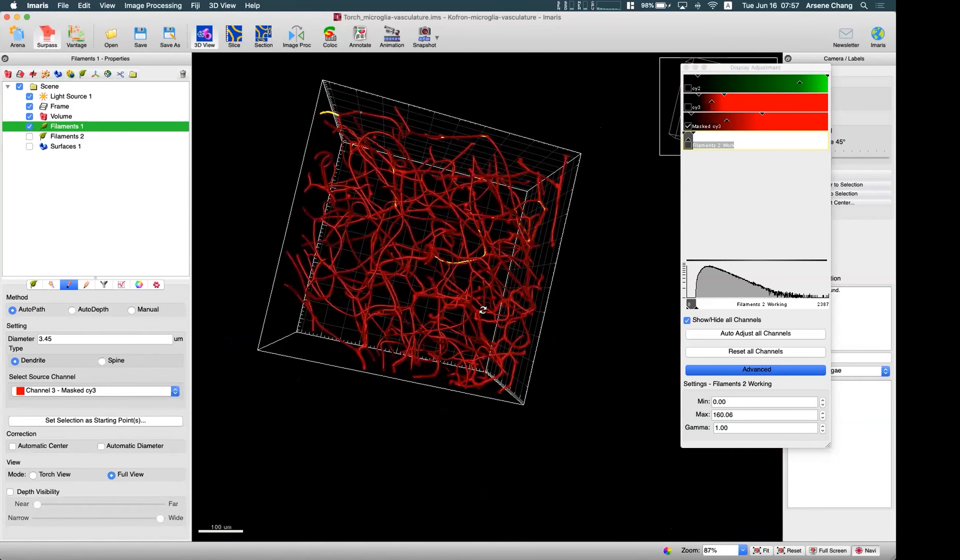
# List Filament Length (sum), highlight the 674 µm filament, then show Average Values statistics.
pyautogui.moveTo(483, 310); pyautogui.dragTo(337, 268)
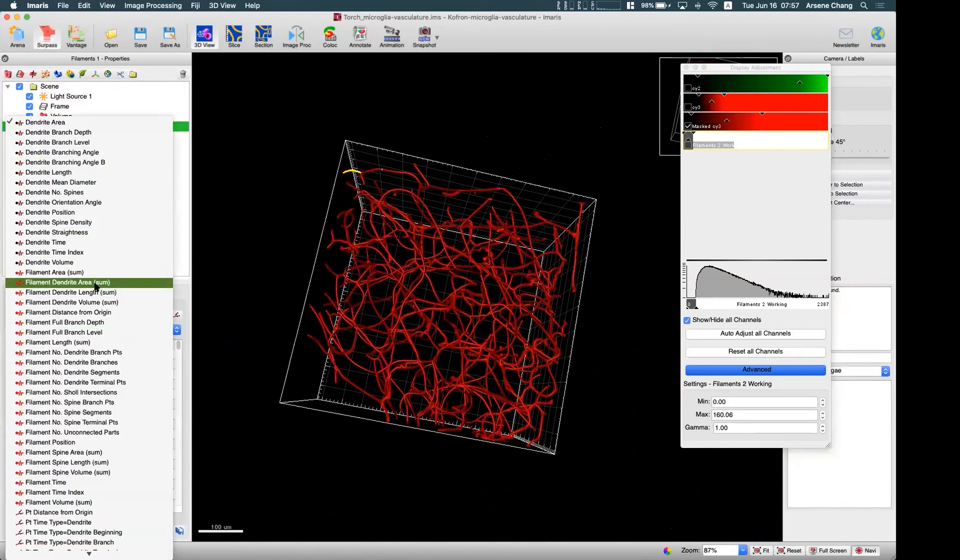
pyautogui.click(64, 332)
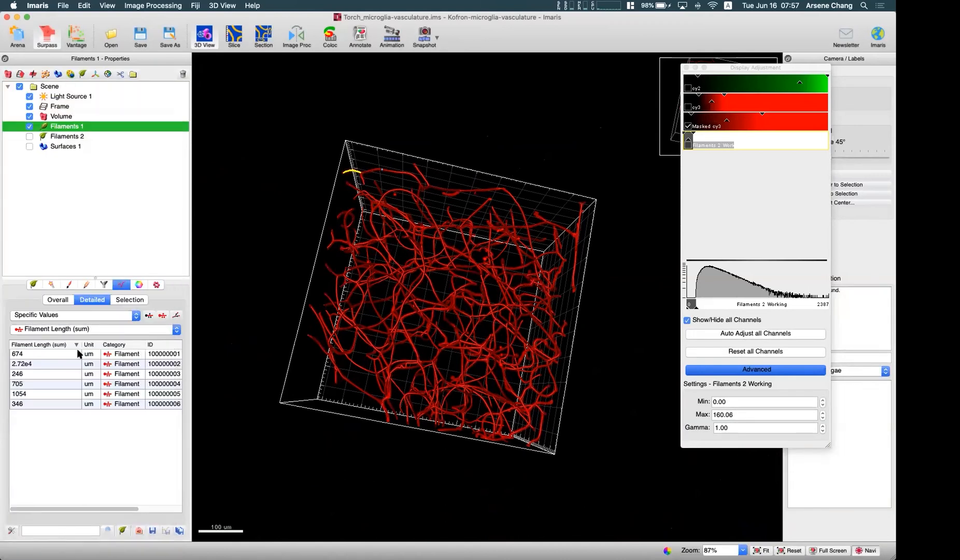
pyautogui.click(44, 353)
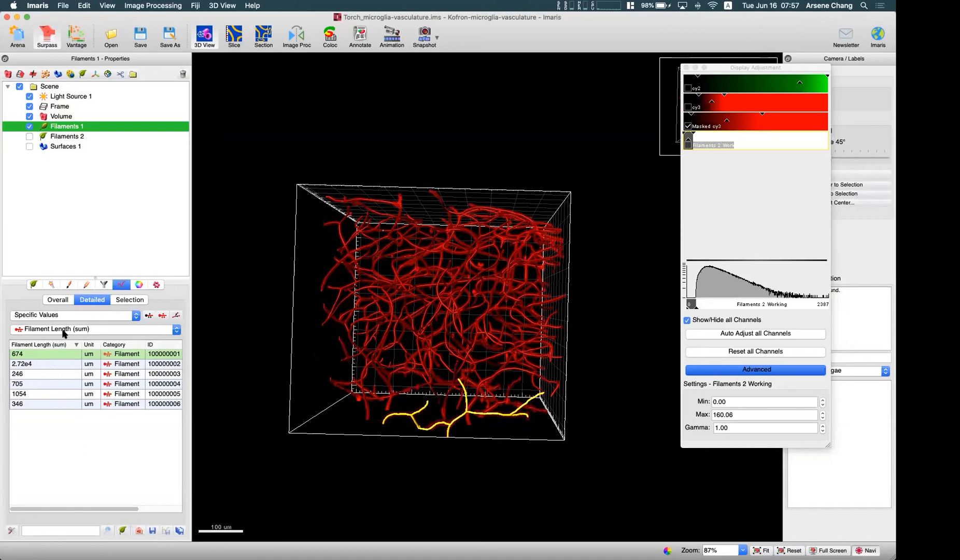
pyautogui.moveTo(45, 355)
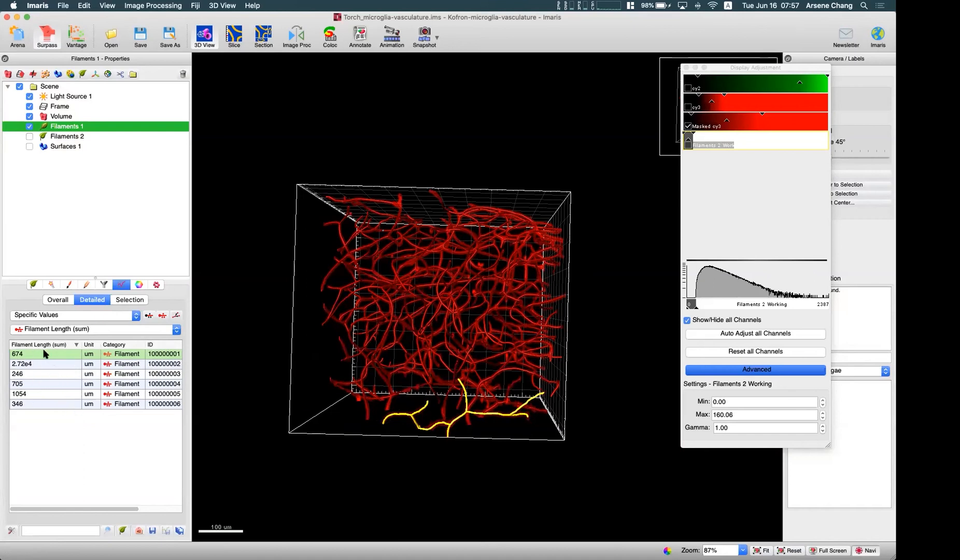
pyautogui.moveTo(114, 329)
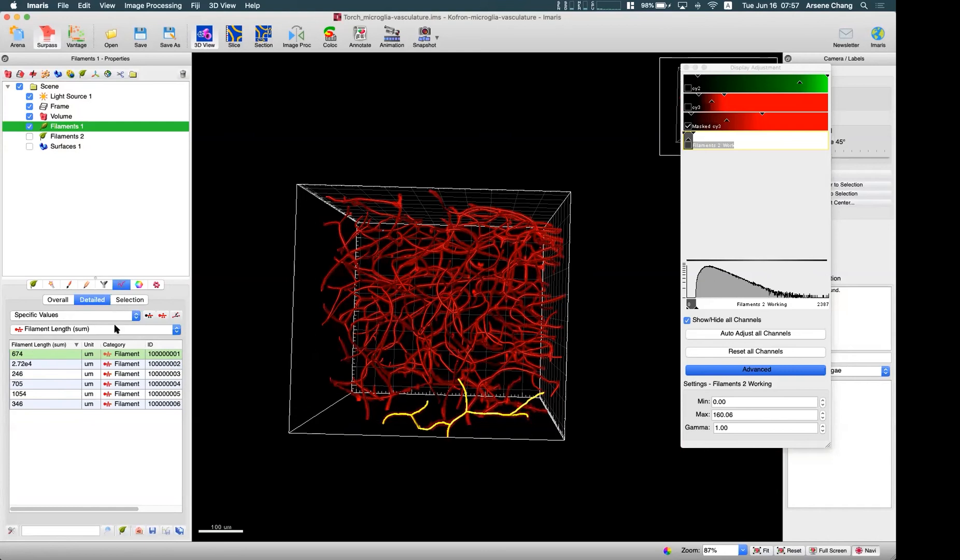
pyautogui.click(70, 314)
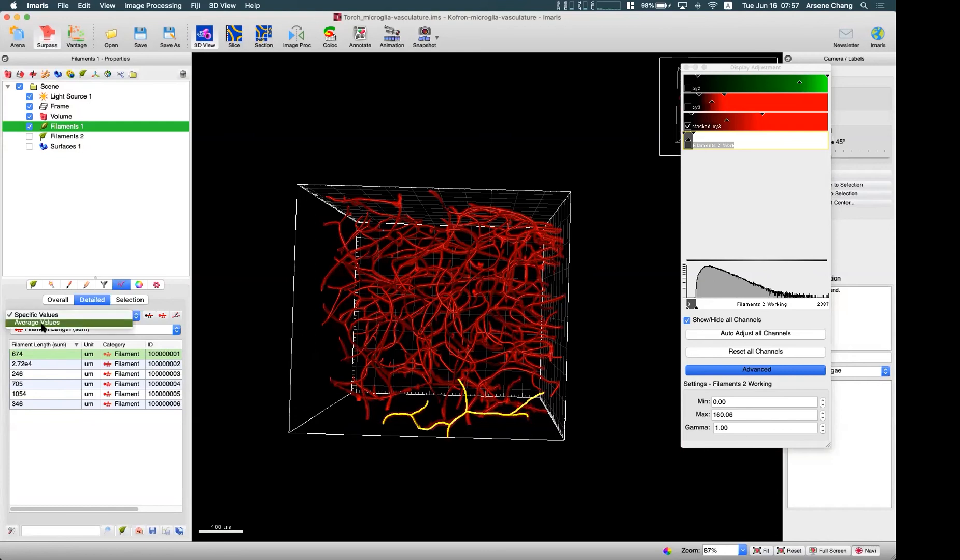
pyautogui.click(36, 323)
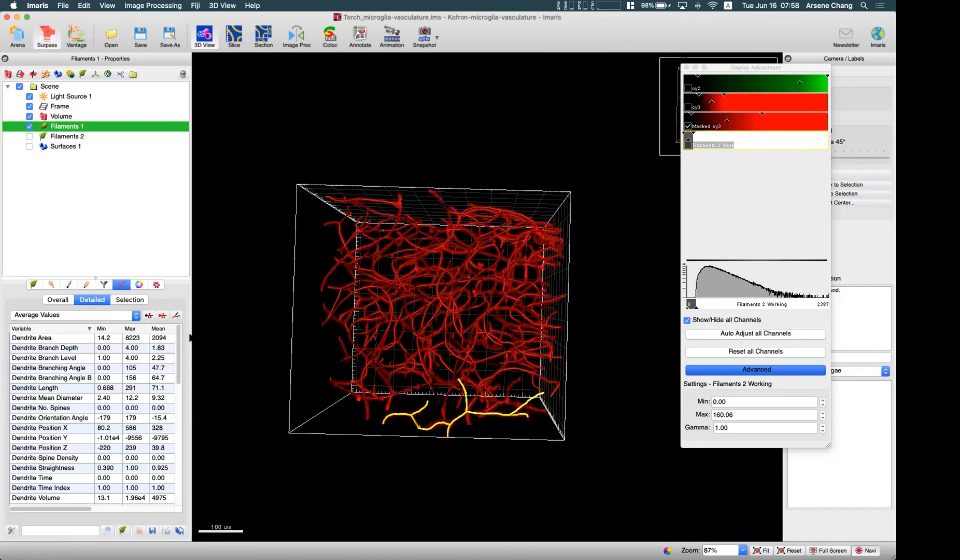